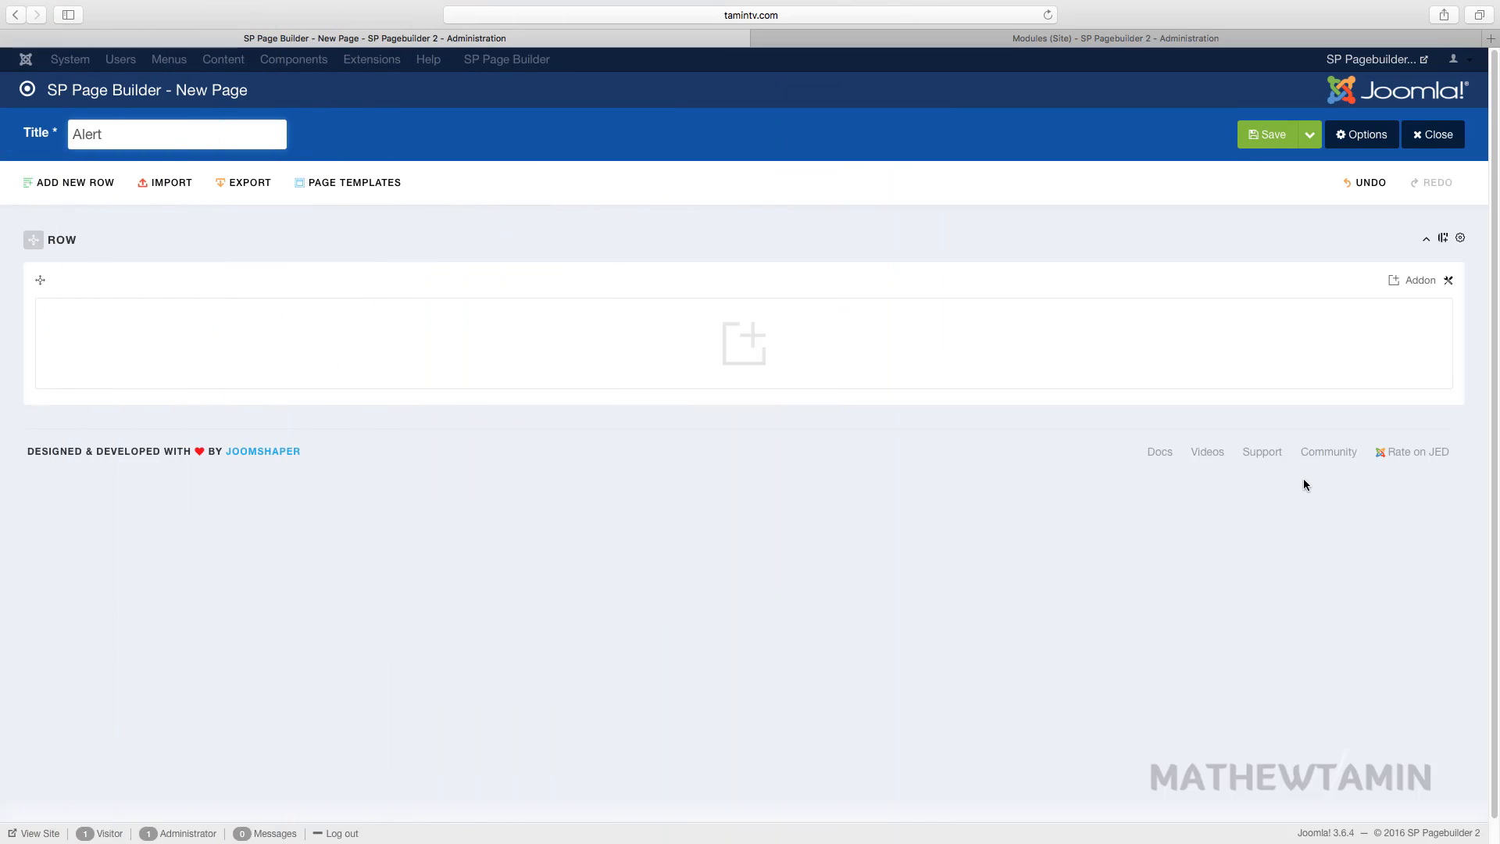
mouse_move(750, 342)
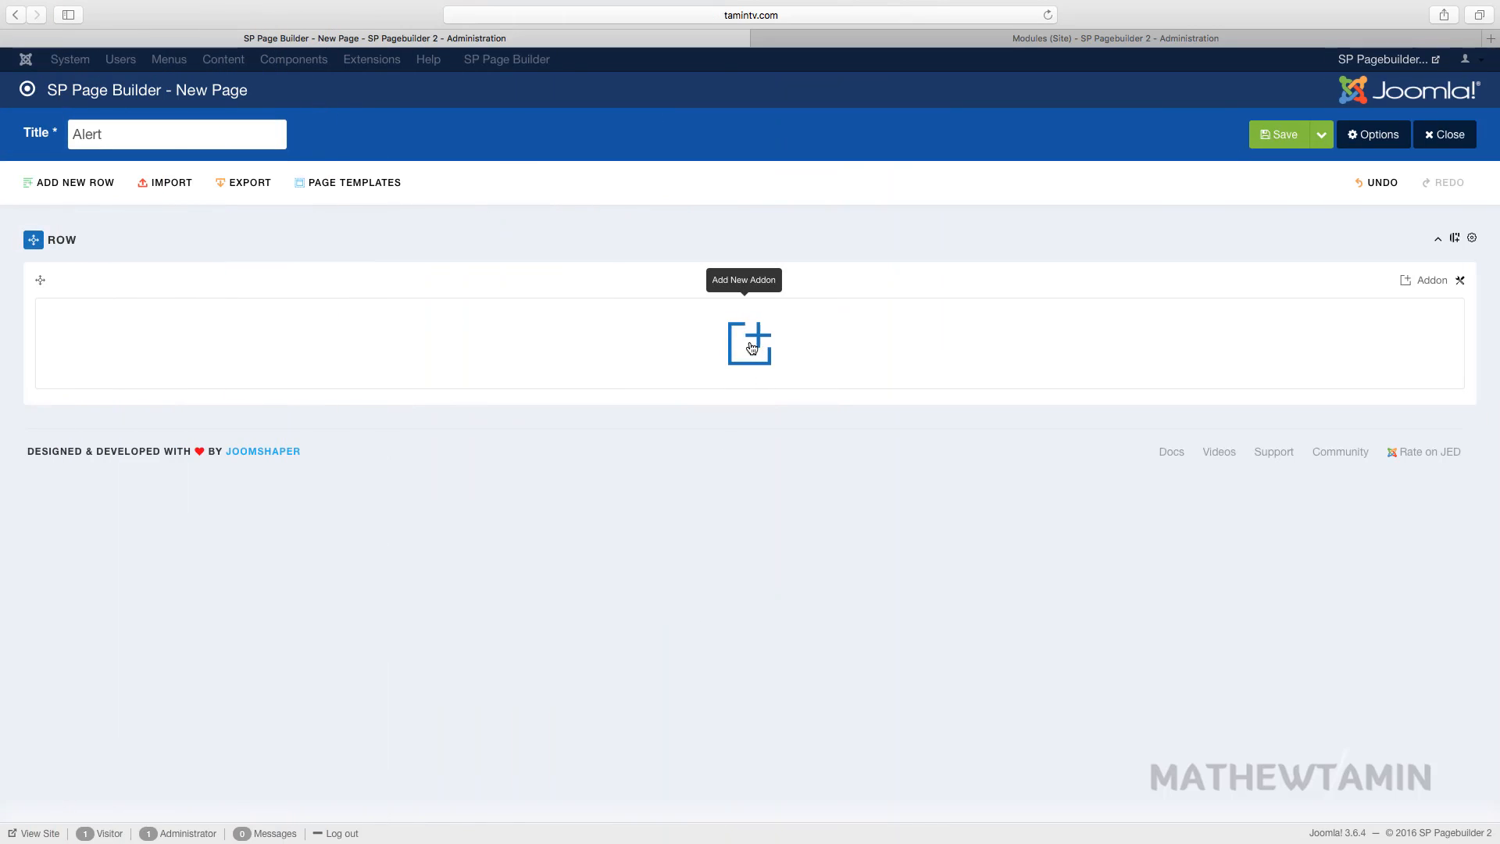
Open the addons list from the empty row's Add New Addon icon
left_click(750, 342)
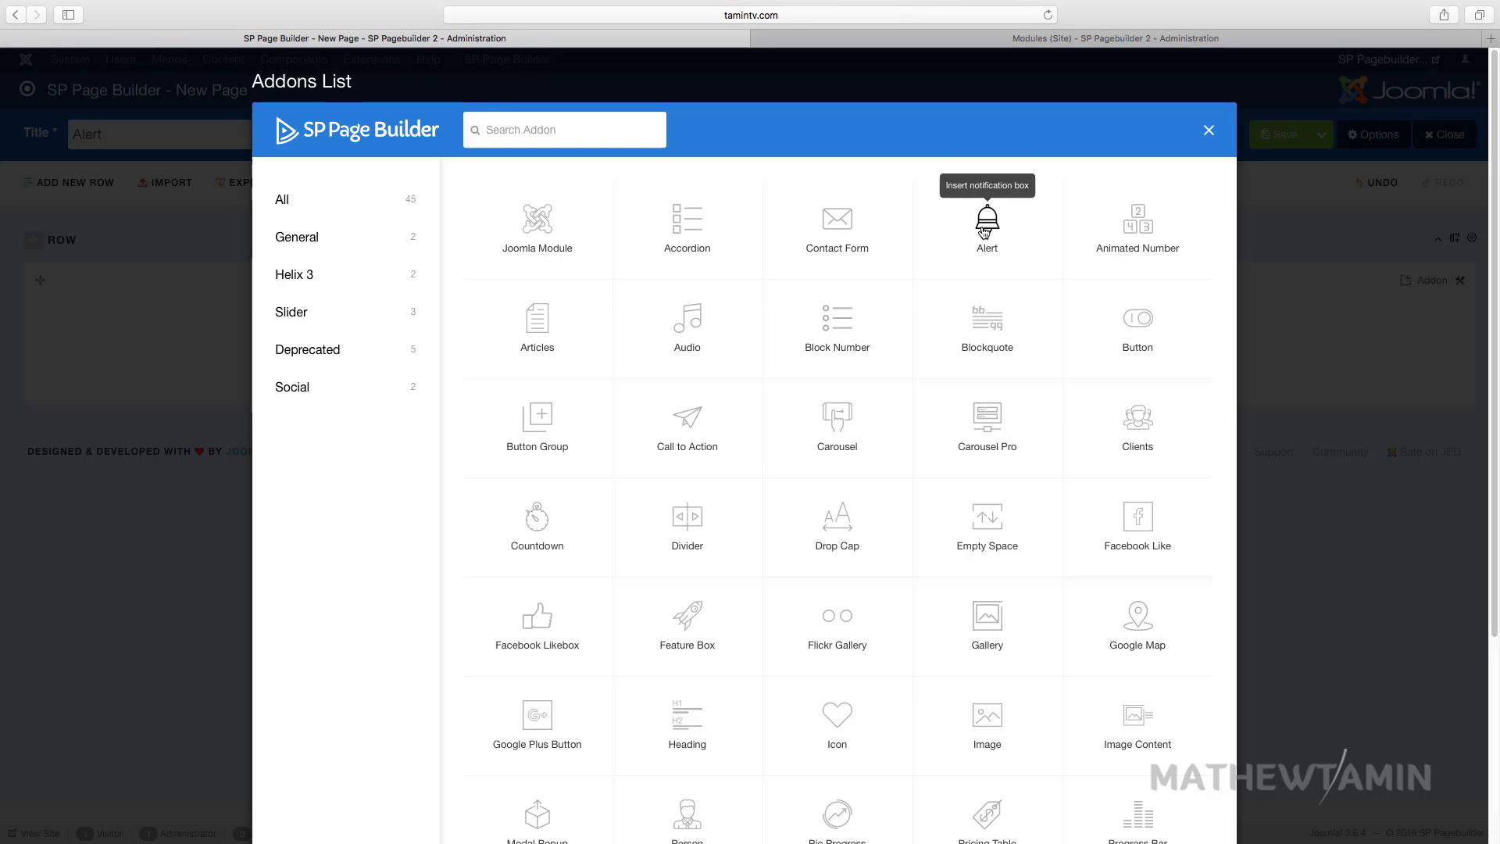
Insert the Alert addon, with both admin label and title set to 'Alert'
left_click(986, 226)
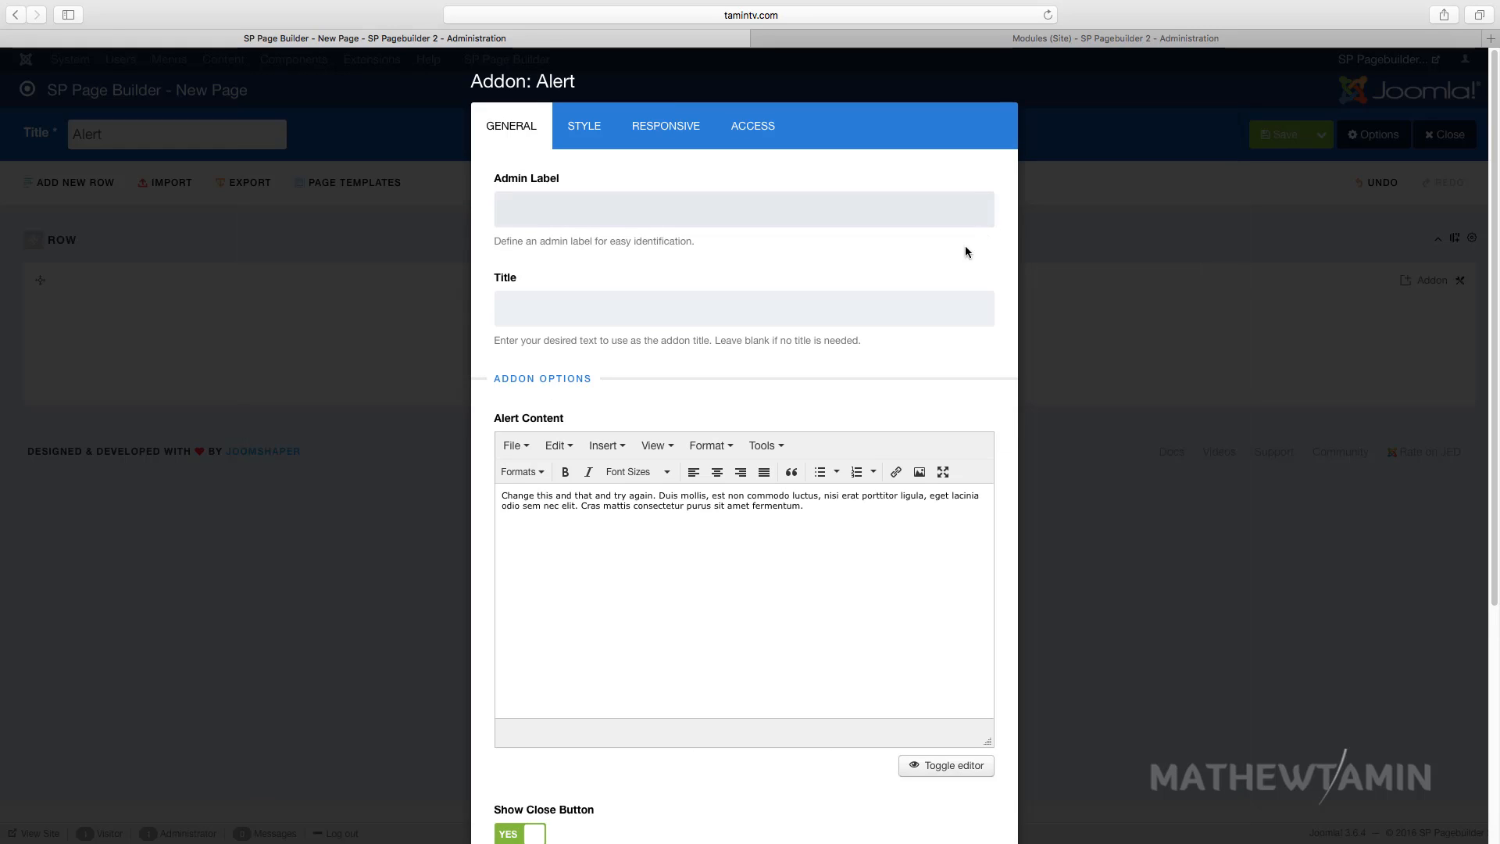
mouse_move(852, 488)
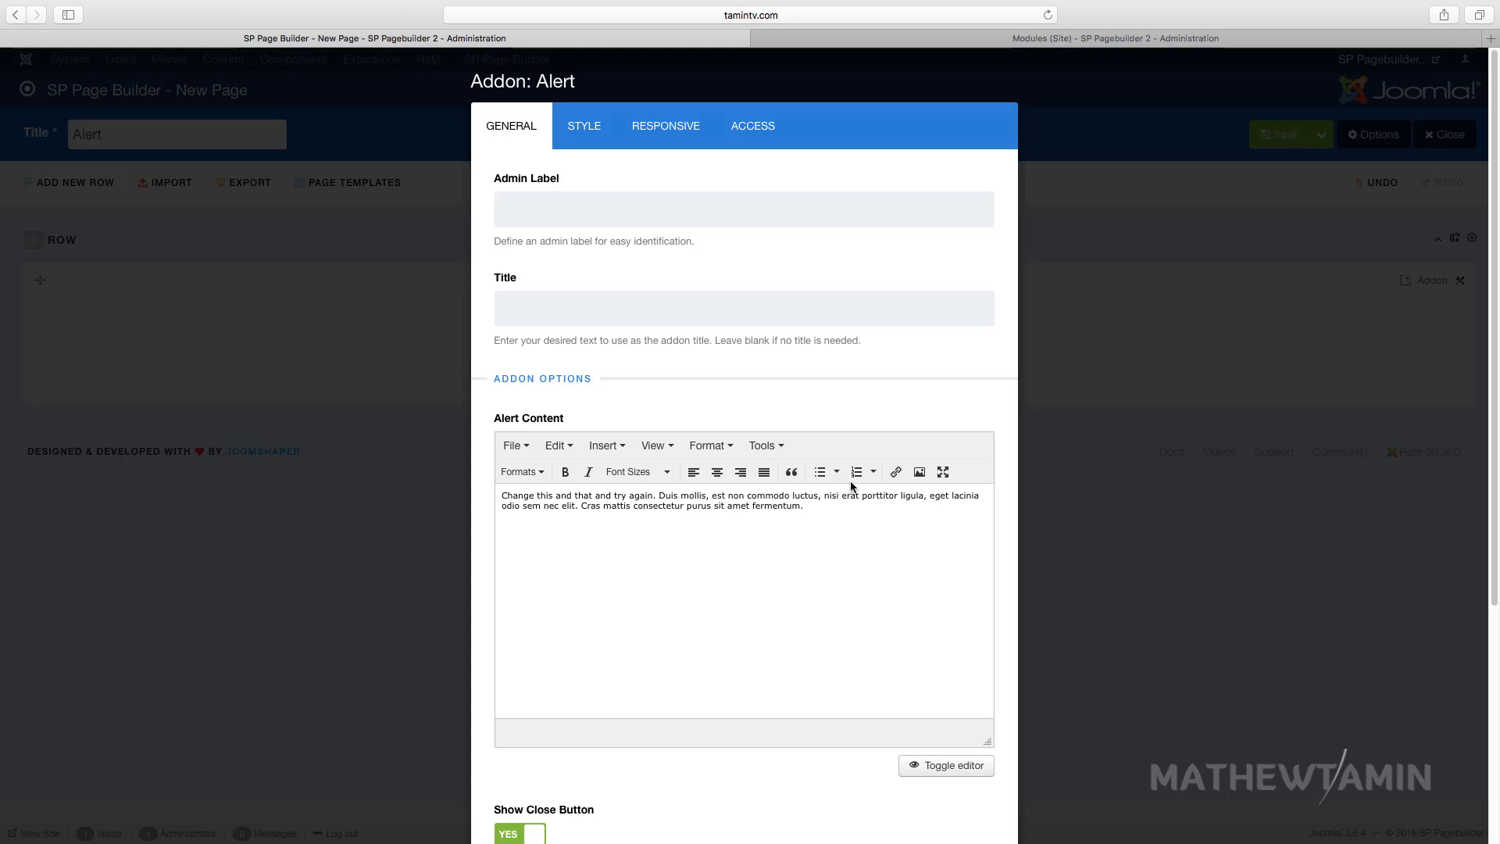
mouse_move(855, 471)
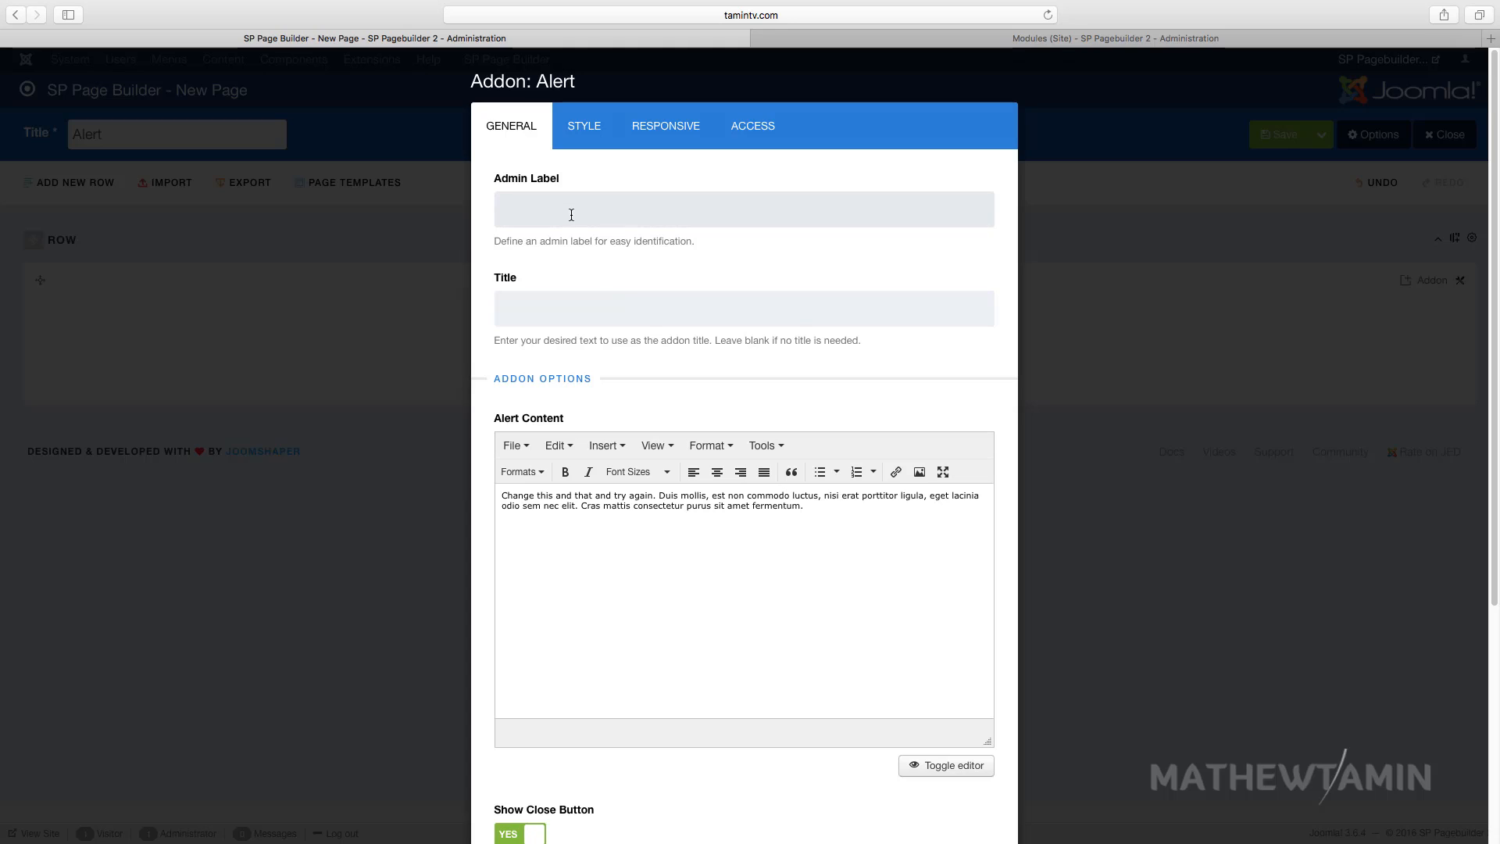
type("Alert")
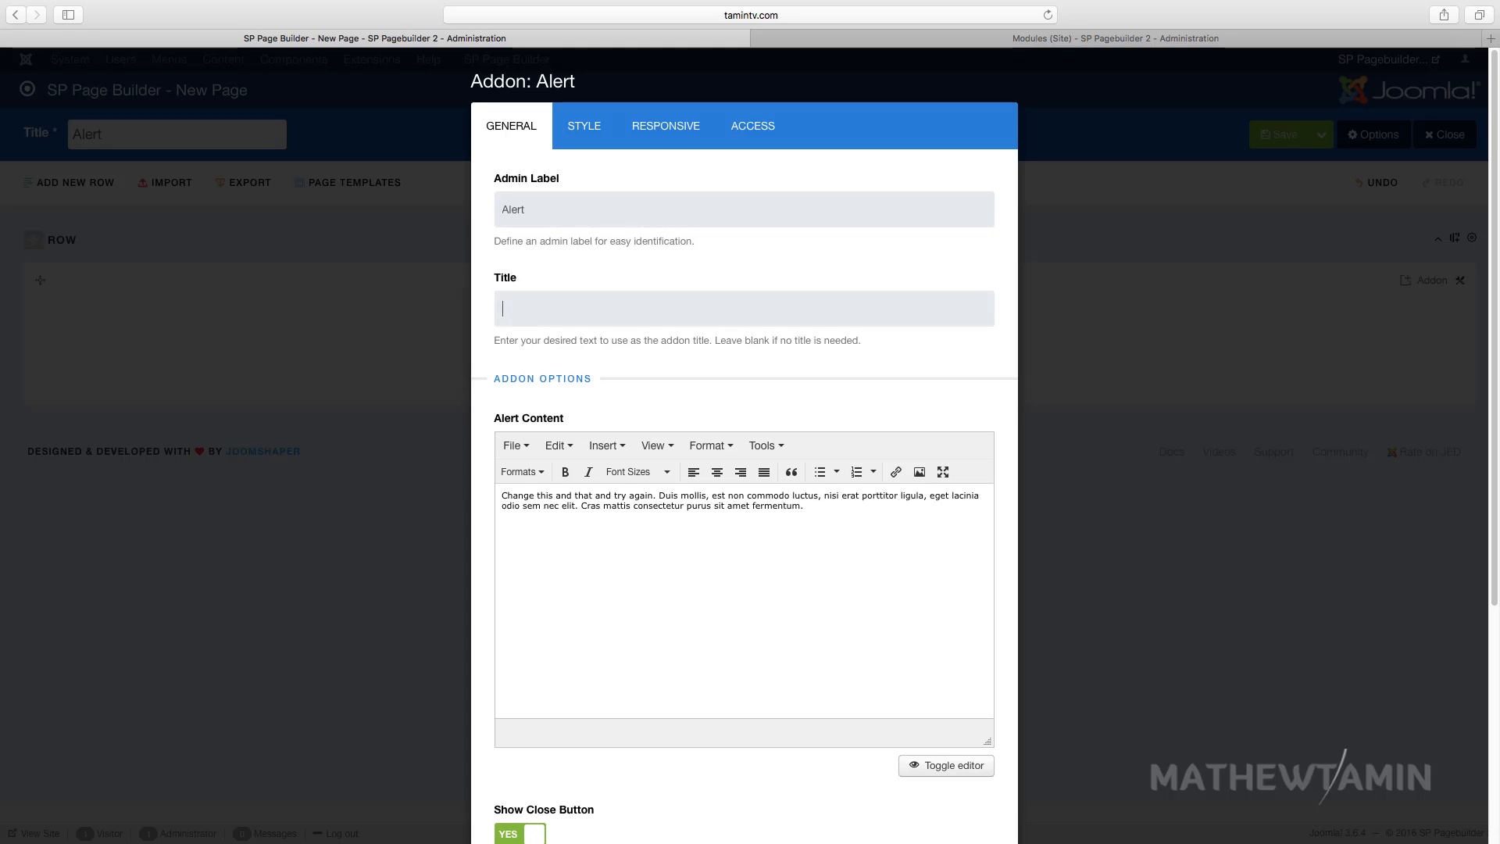
type("Alert")
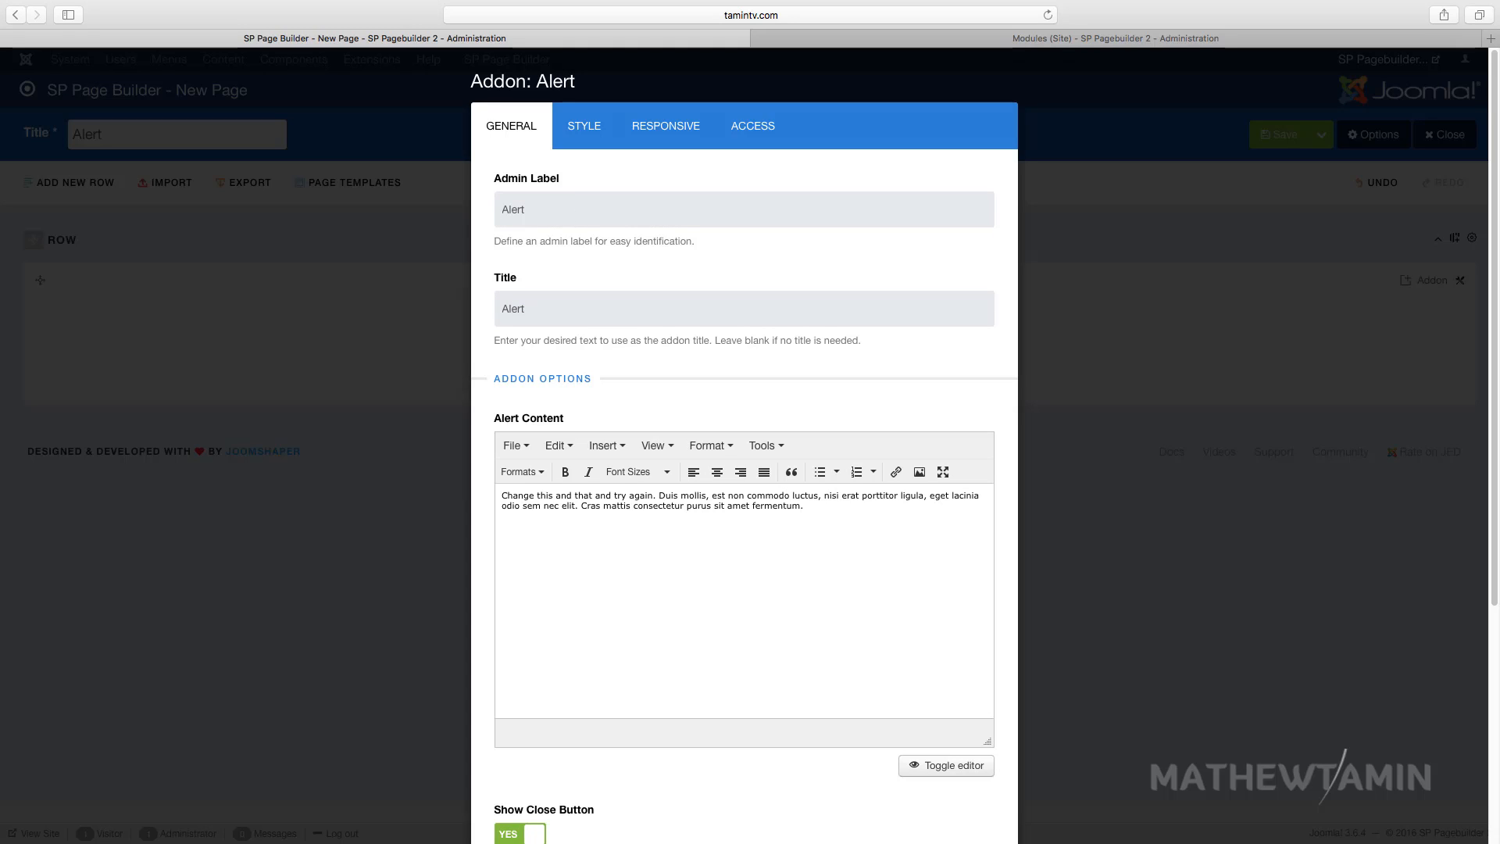
Keep Show Close Button at YES and Alert Style at Info, then view style settings
scroll("down", 3)
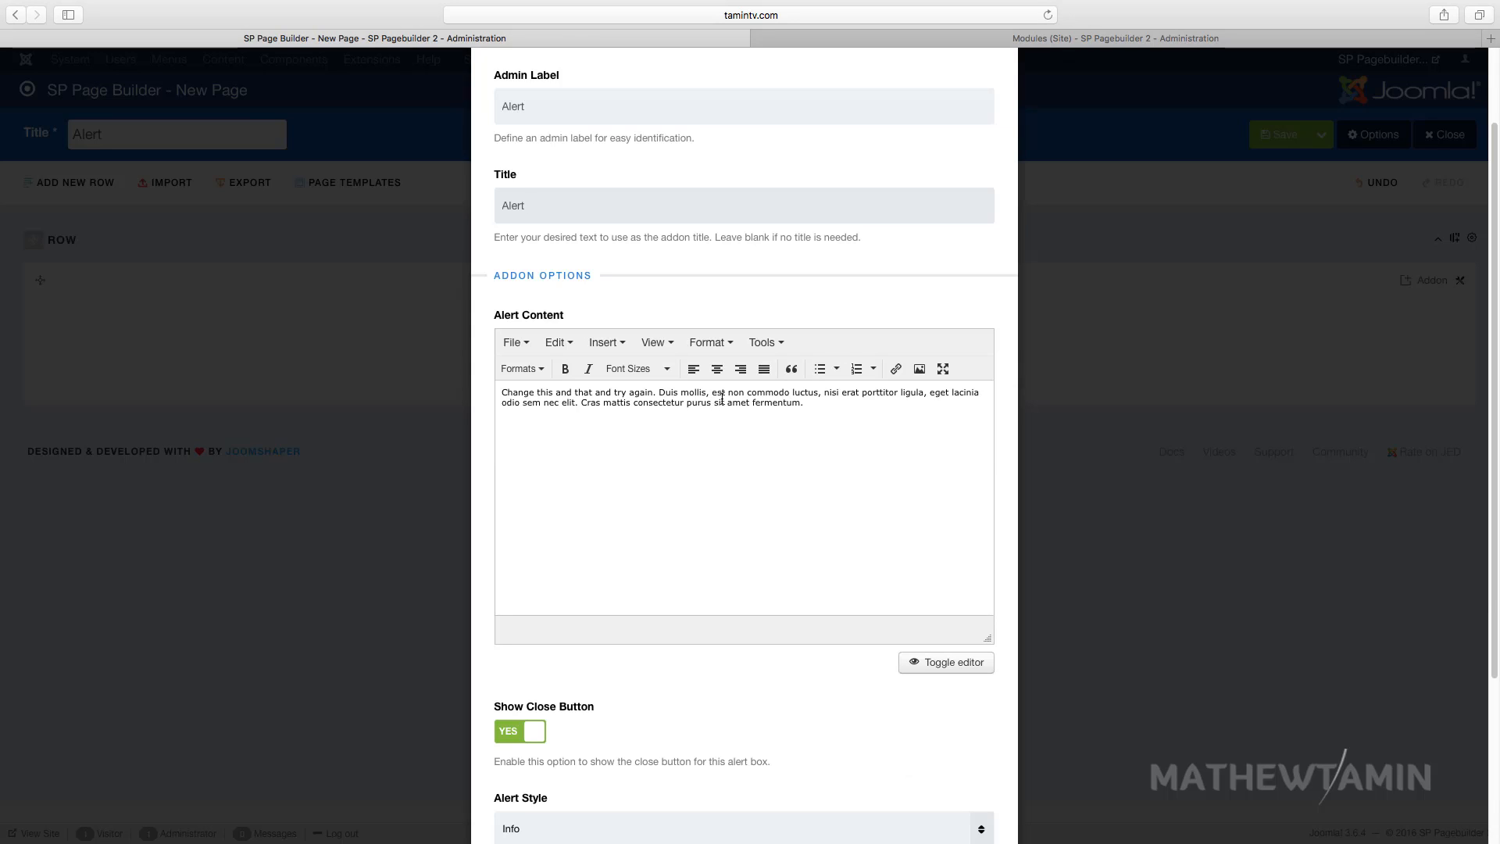
scroll("down", 3)
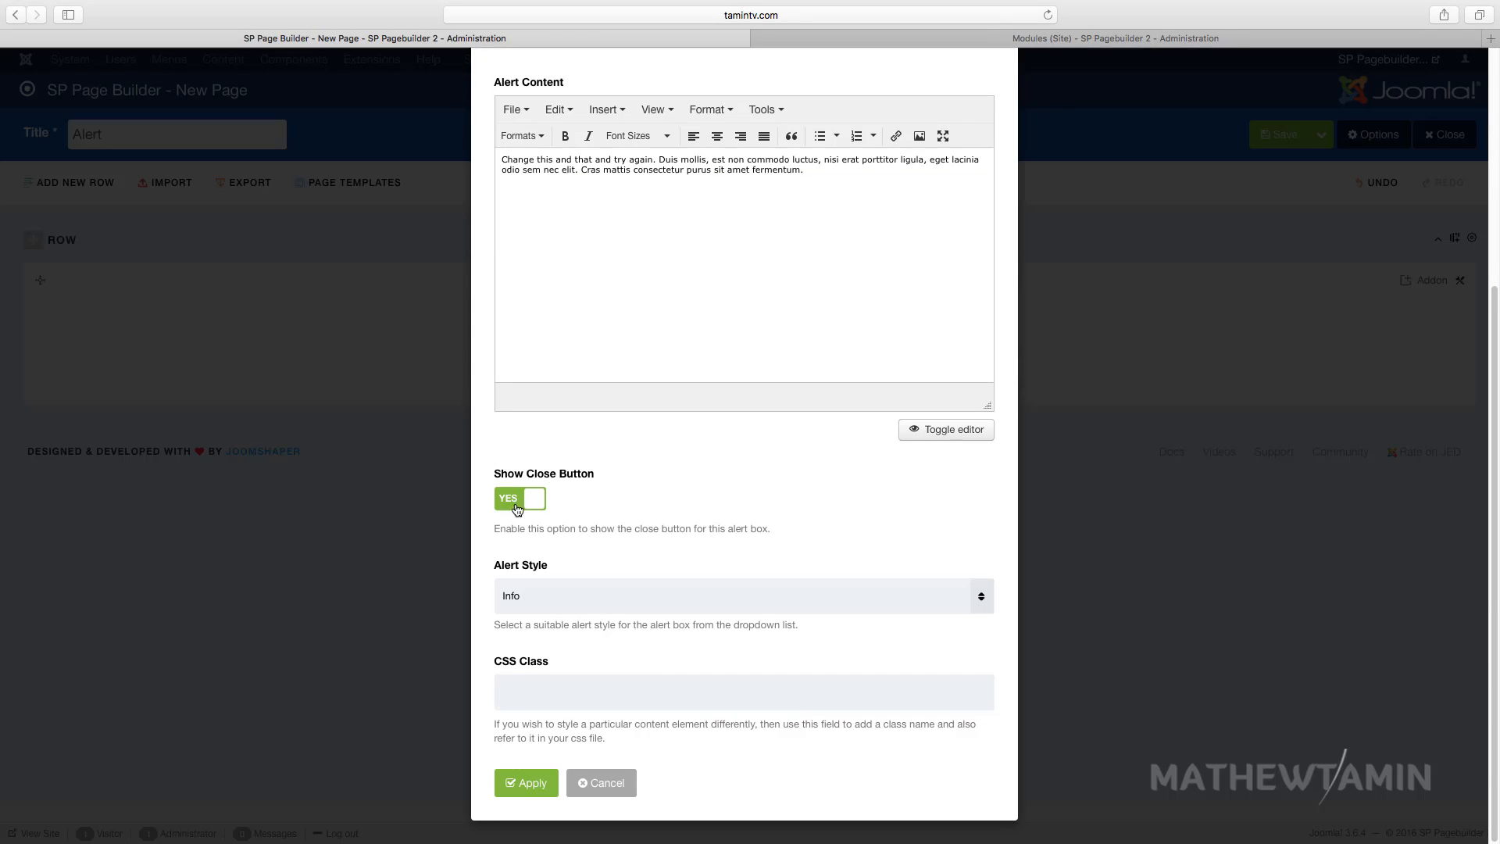
mouse_move(545, 483)
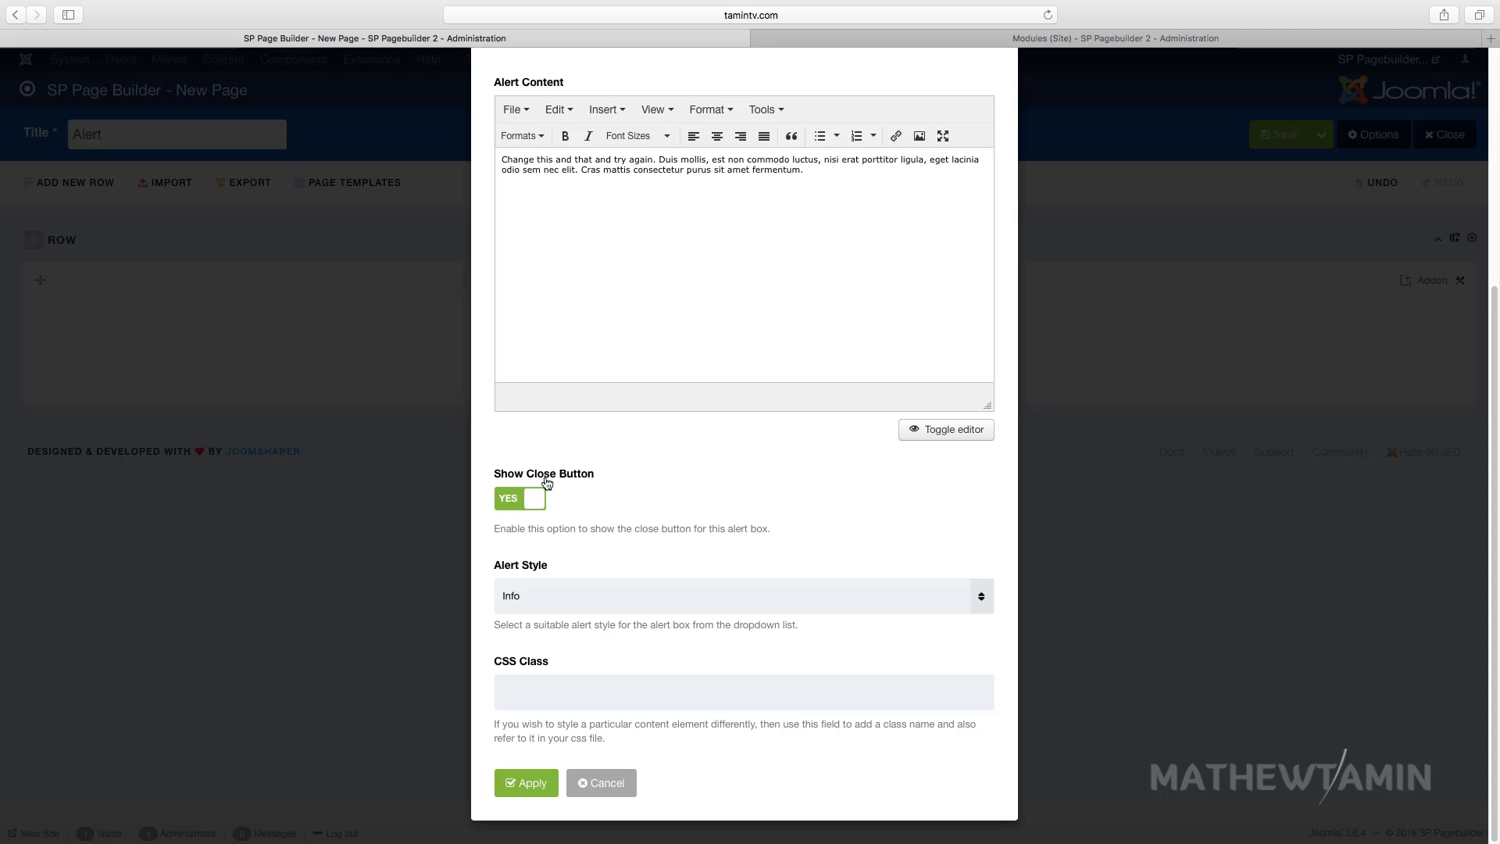
left_click(742, 596)
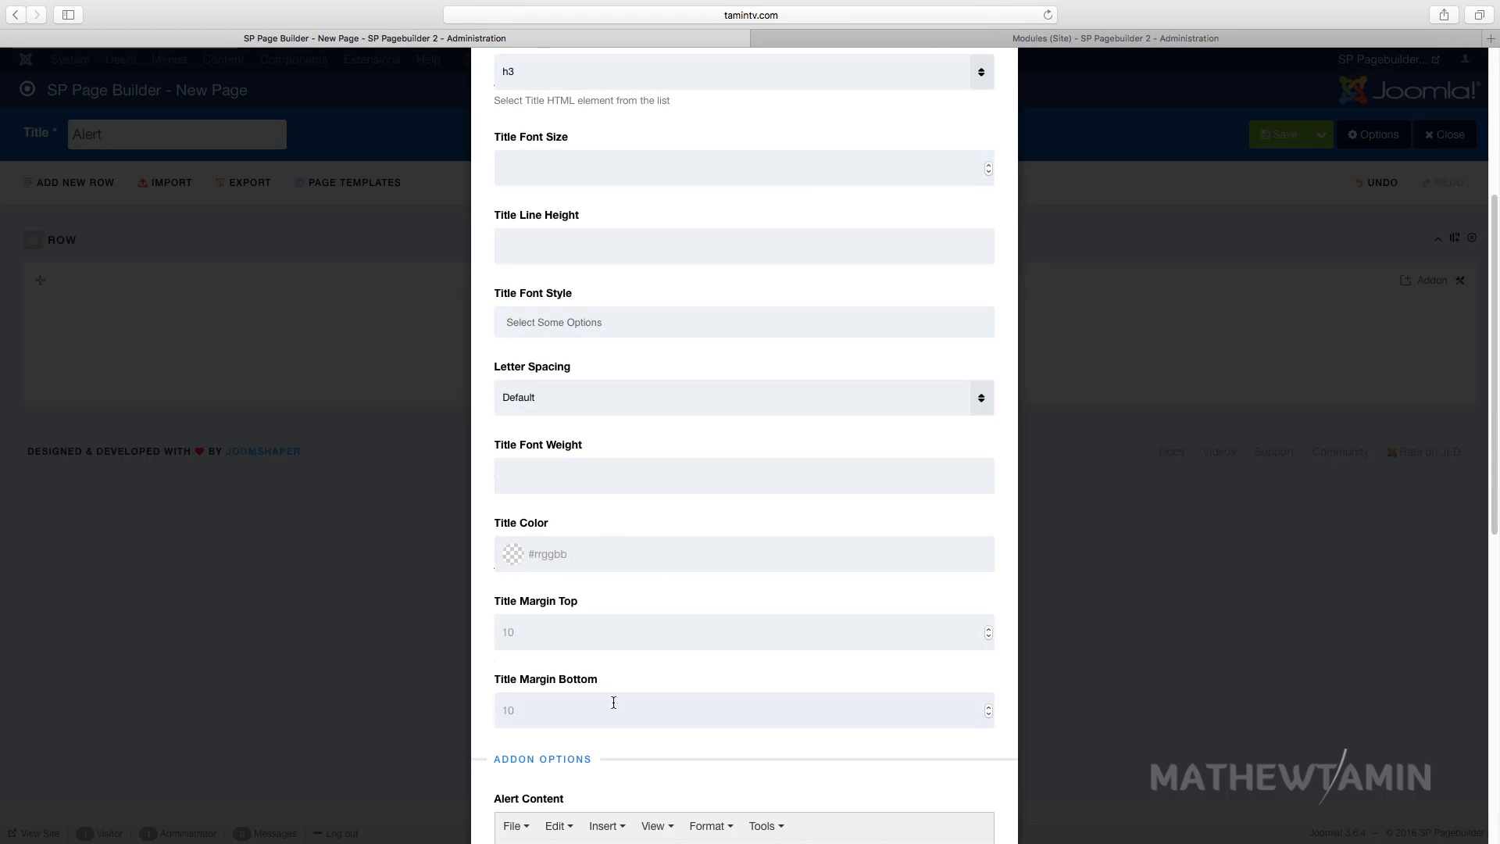
scroll("up", 3)
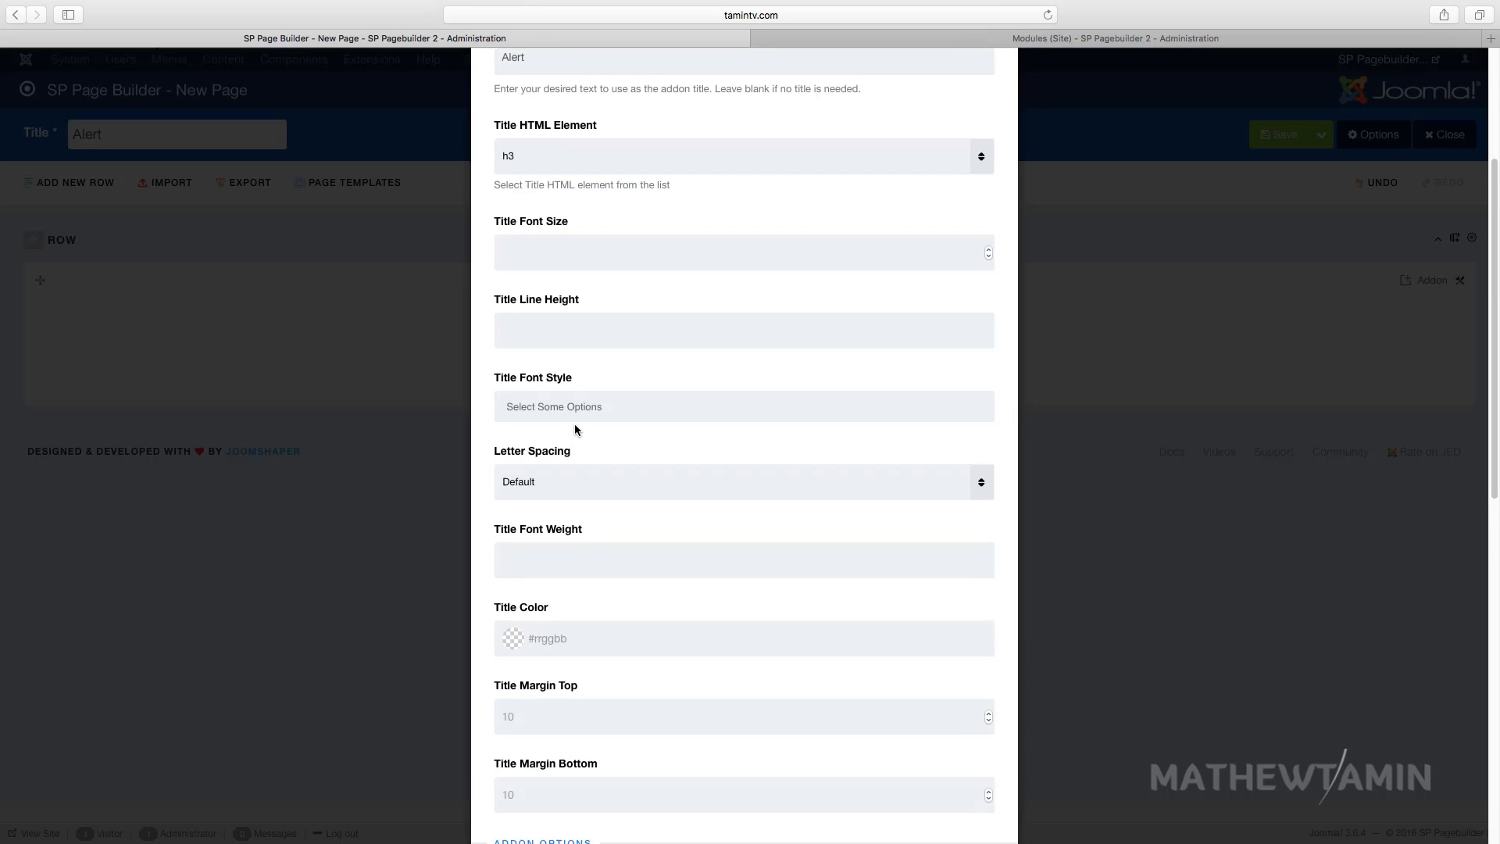
scroll("down", 3)
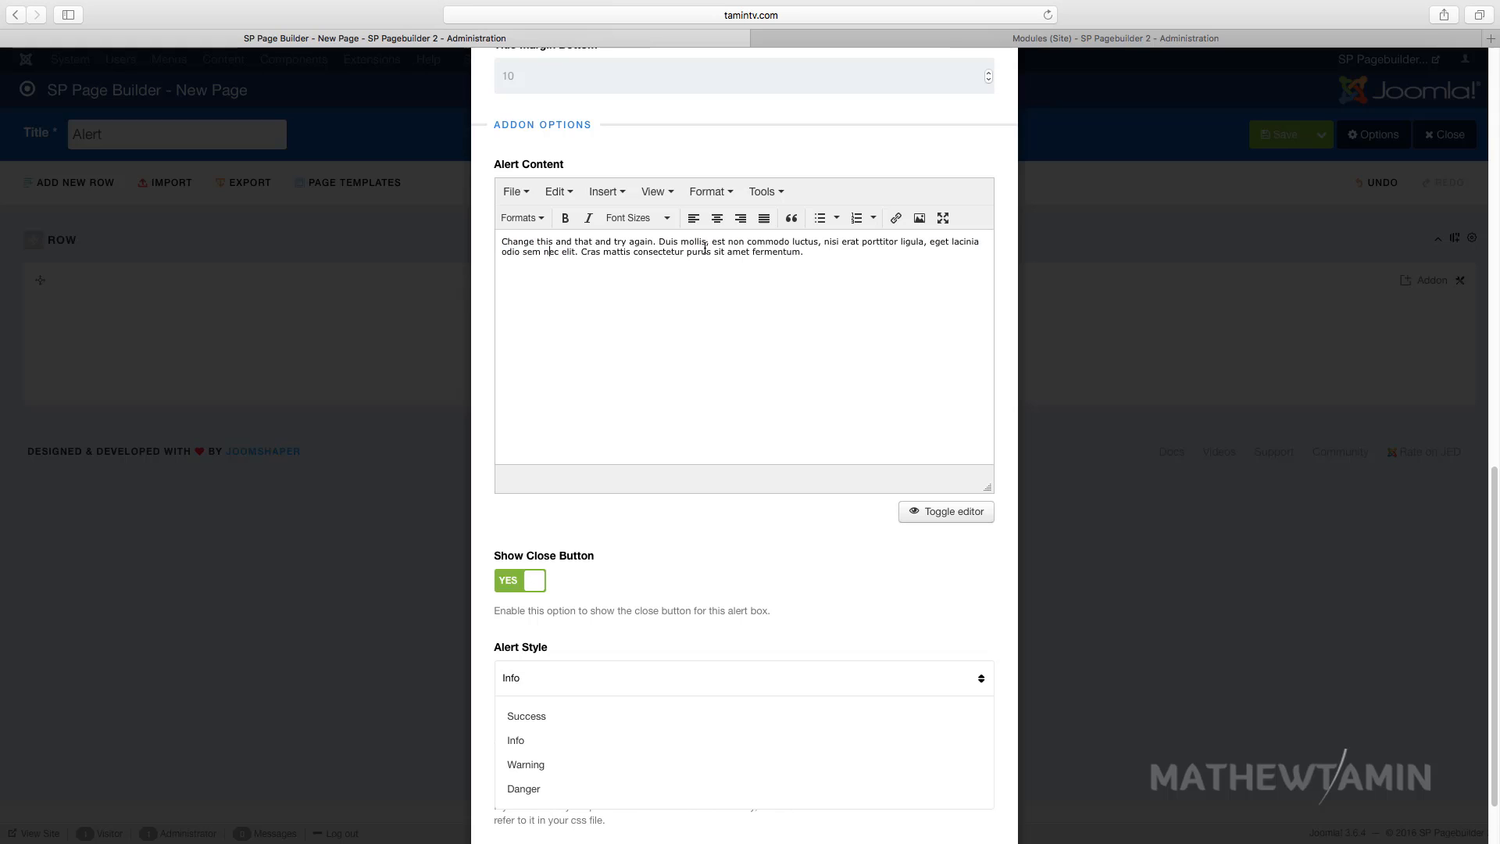
scroll("down", 3)
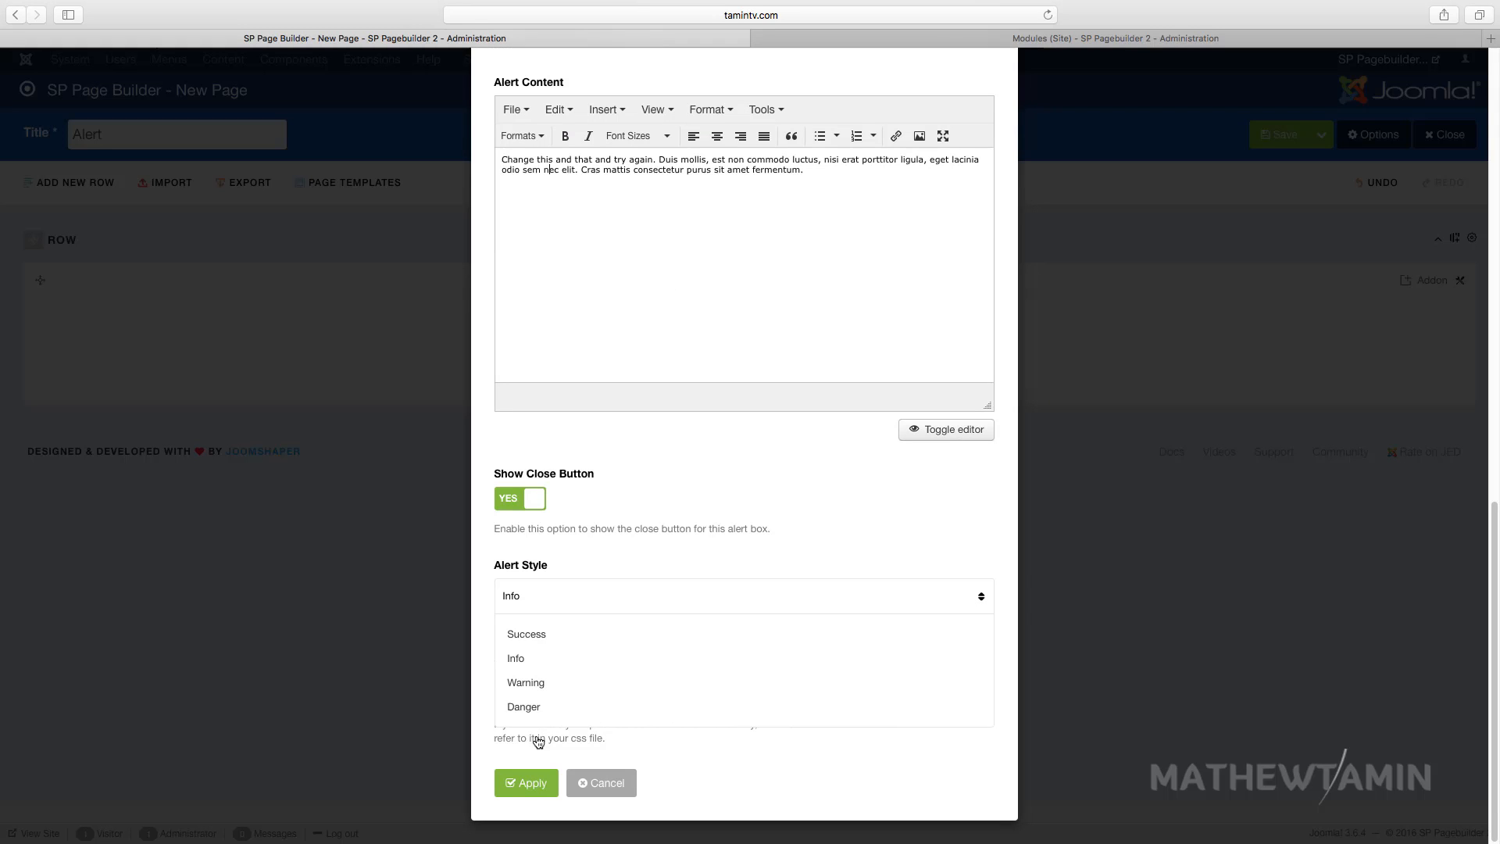
left_click(515, 658)
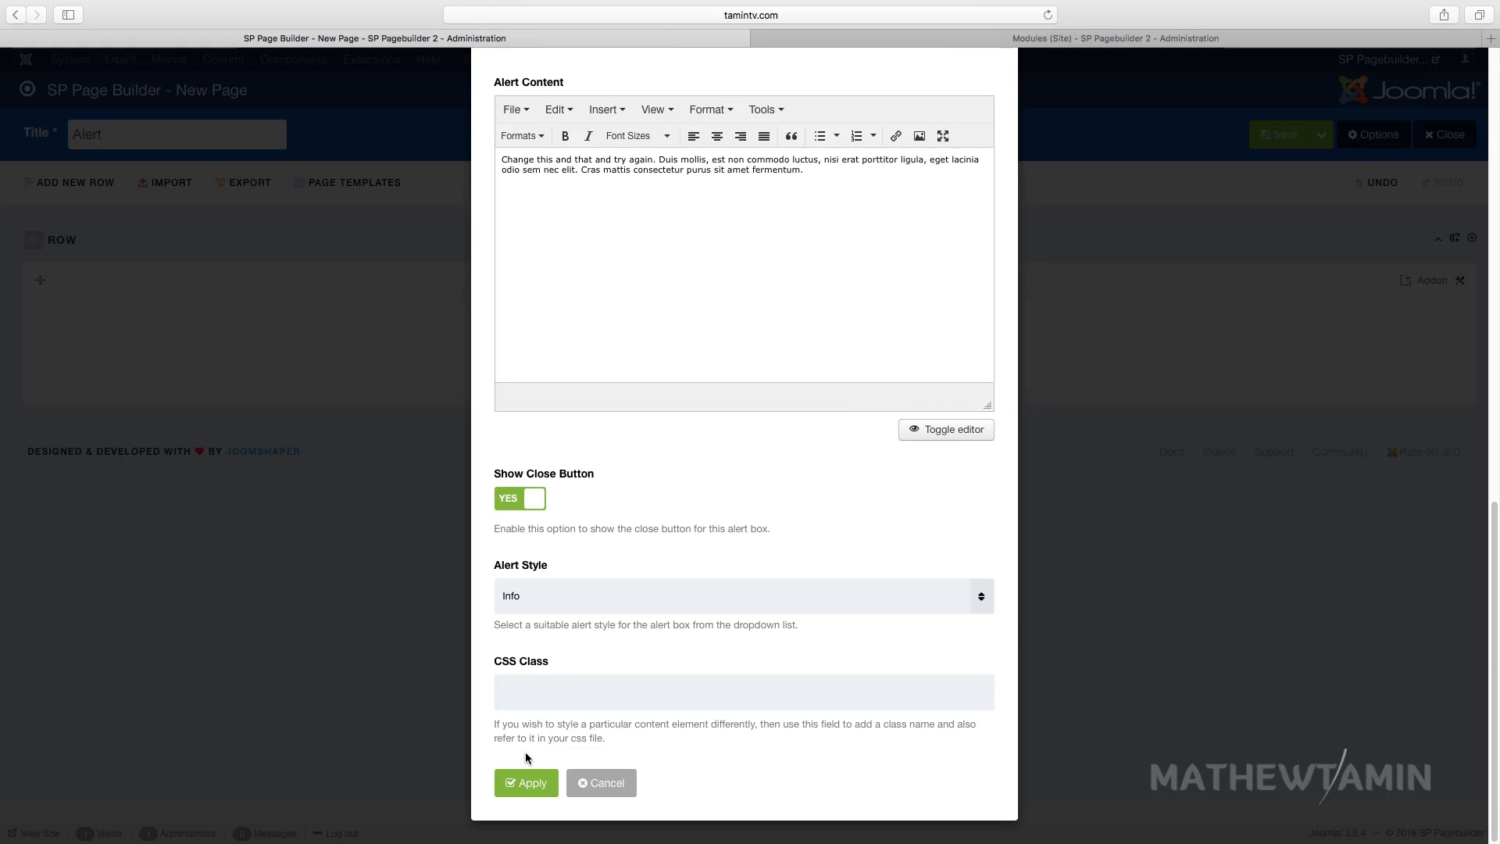
mouse_move(566, 601)
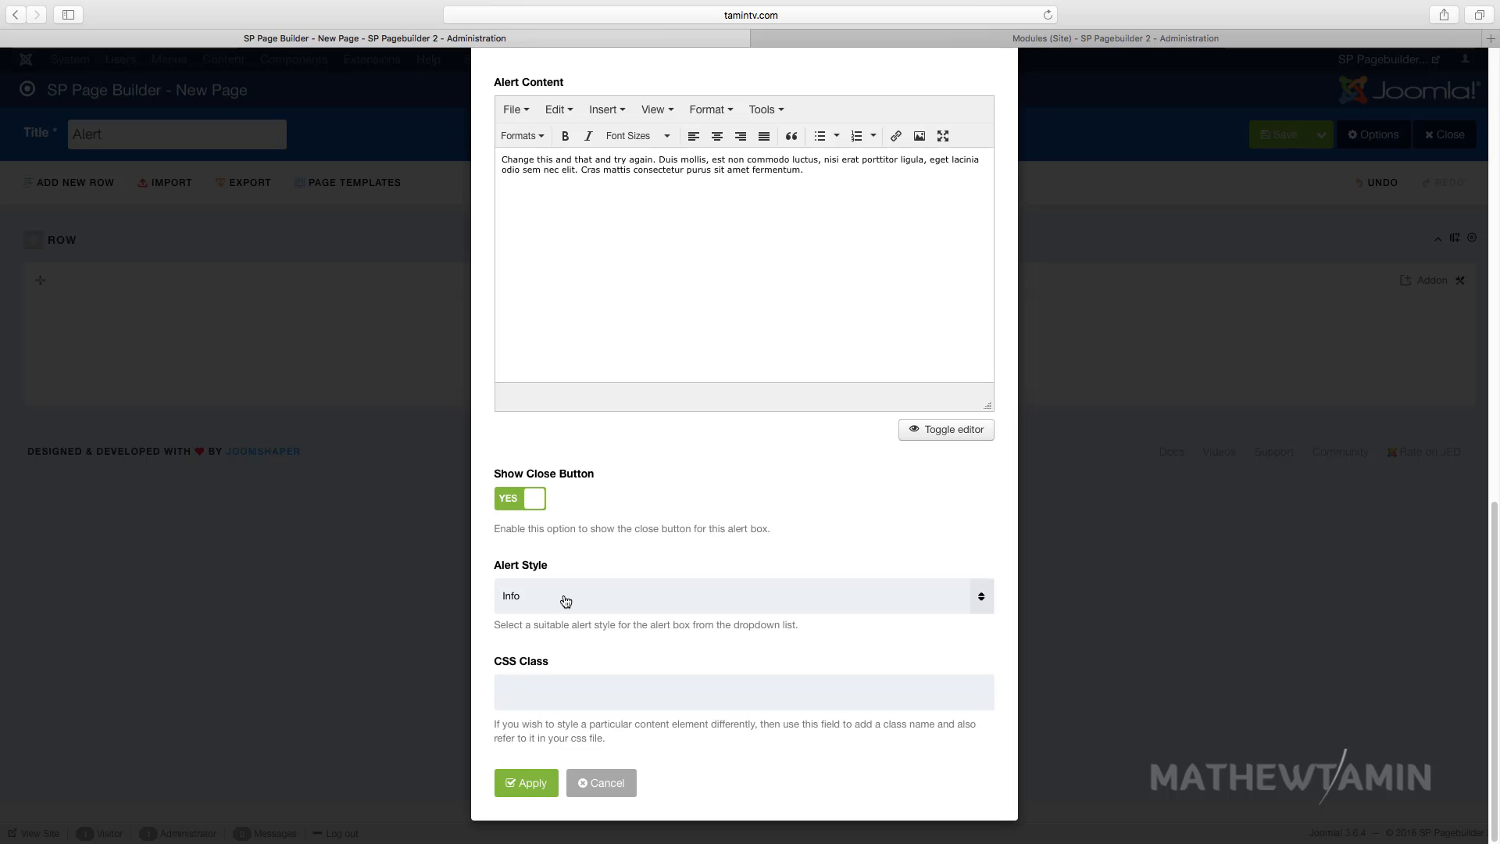
left_click(743, 595)
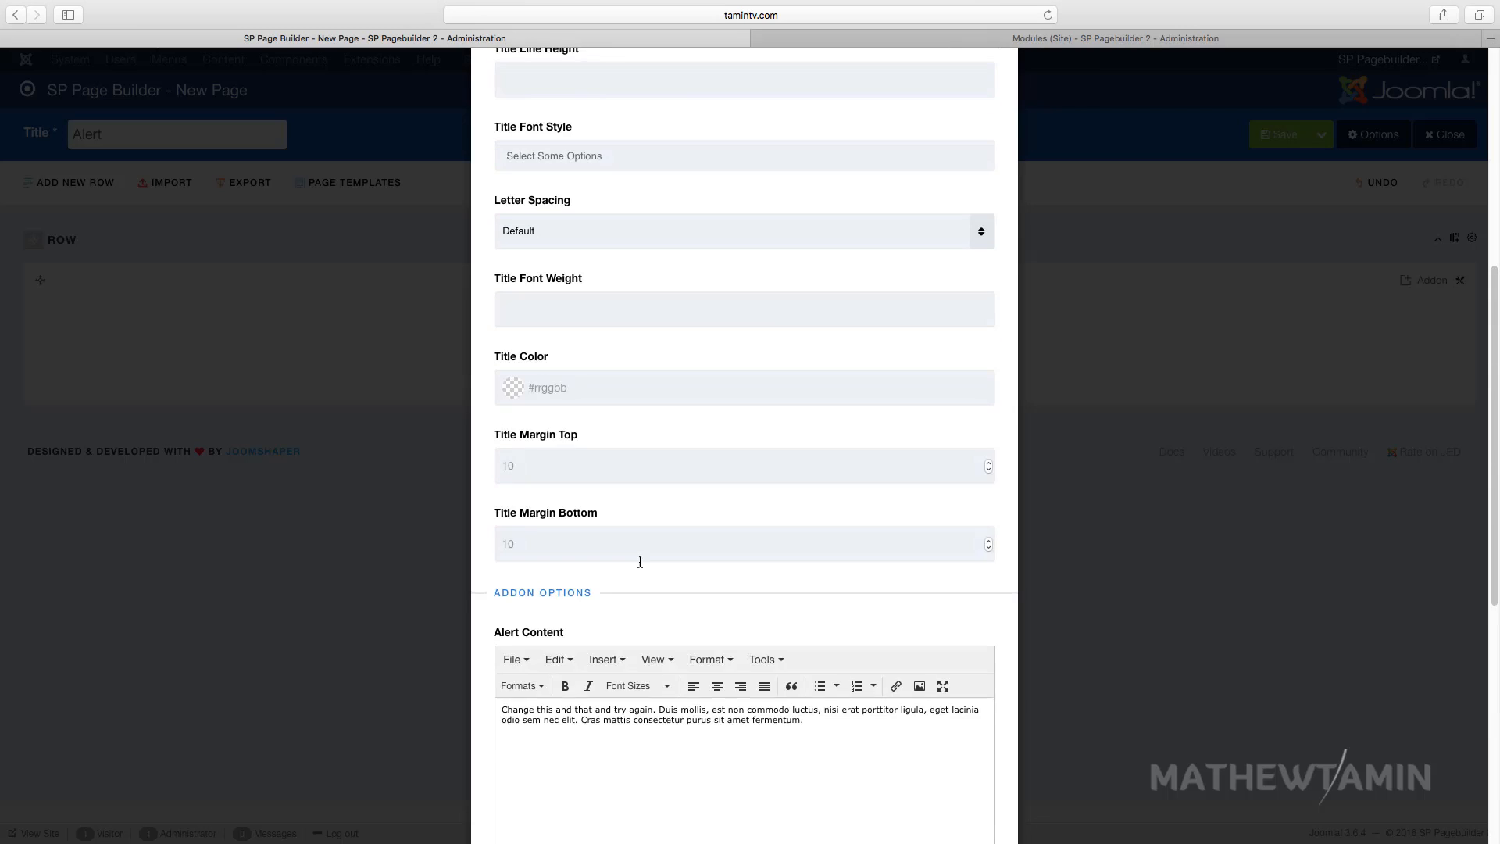
left_click(583, 125)
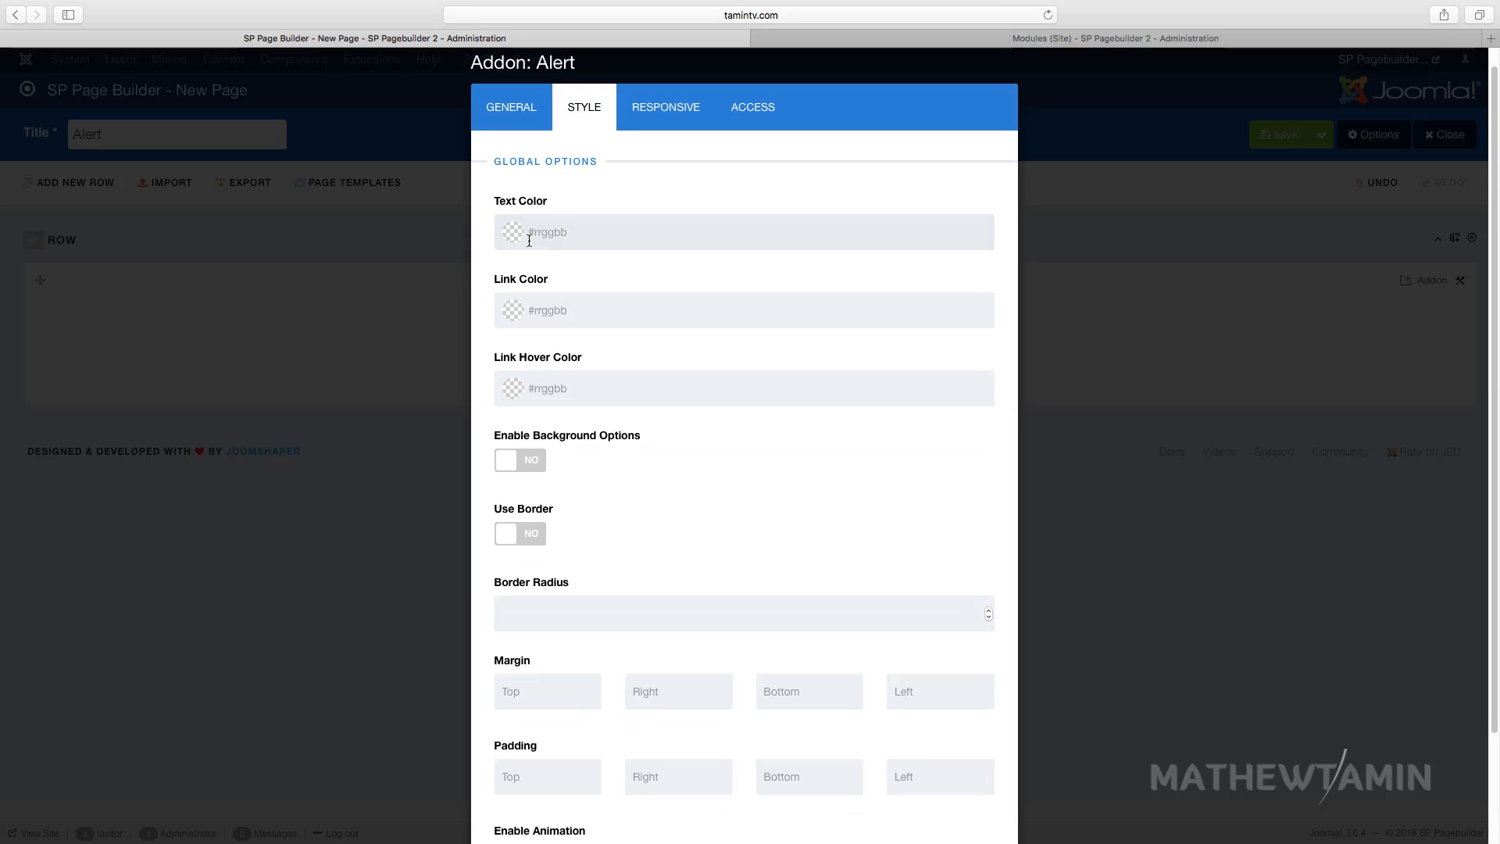
mouse_move(674, 188)
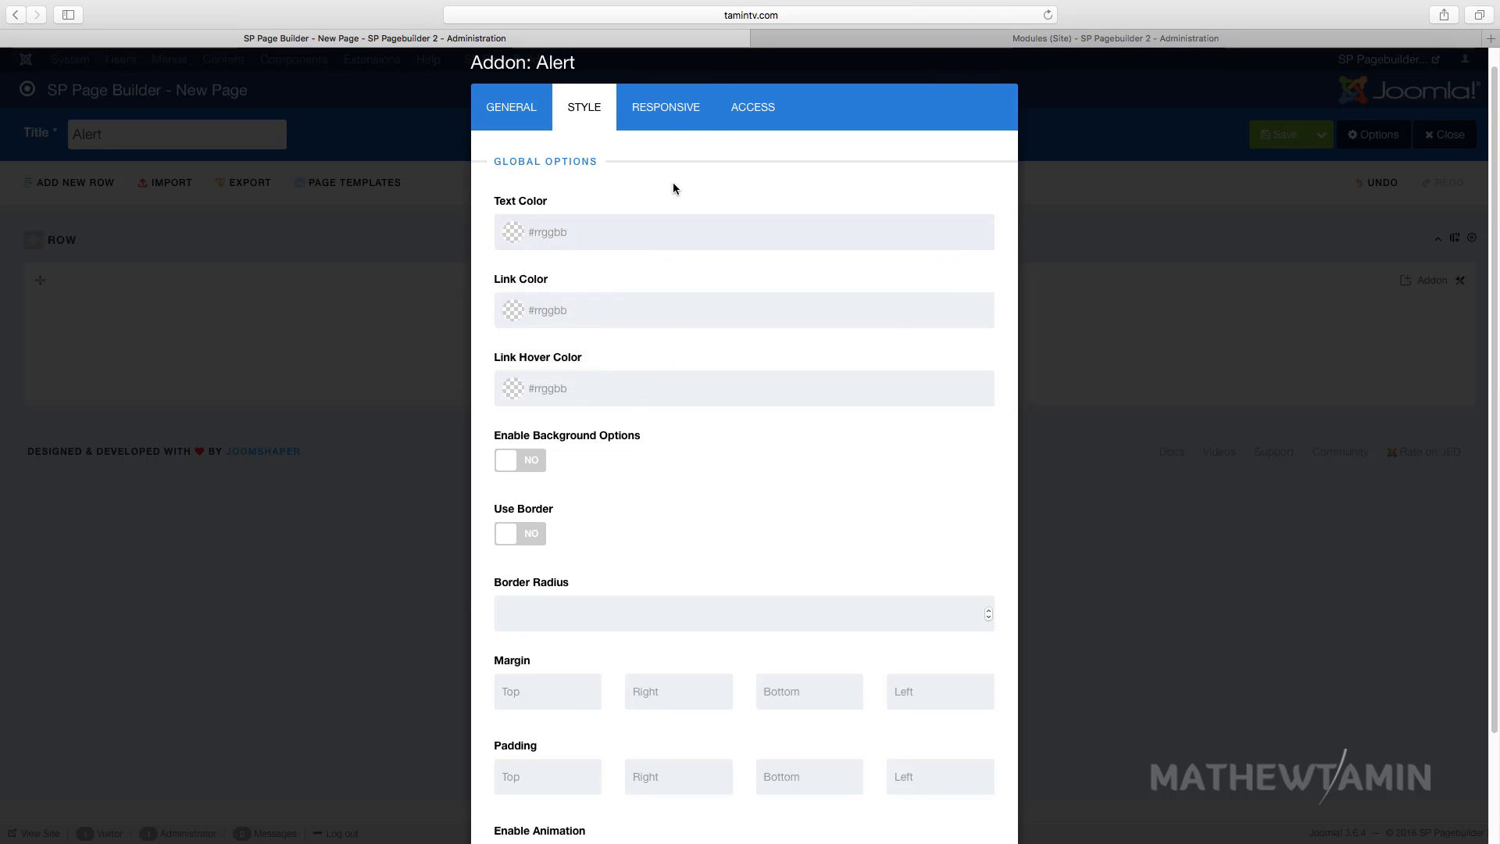
Scroll through the Alert addon's style options
scroll("down", 3)
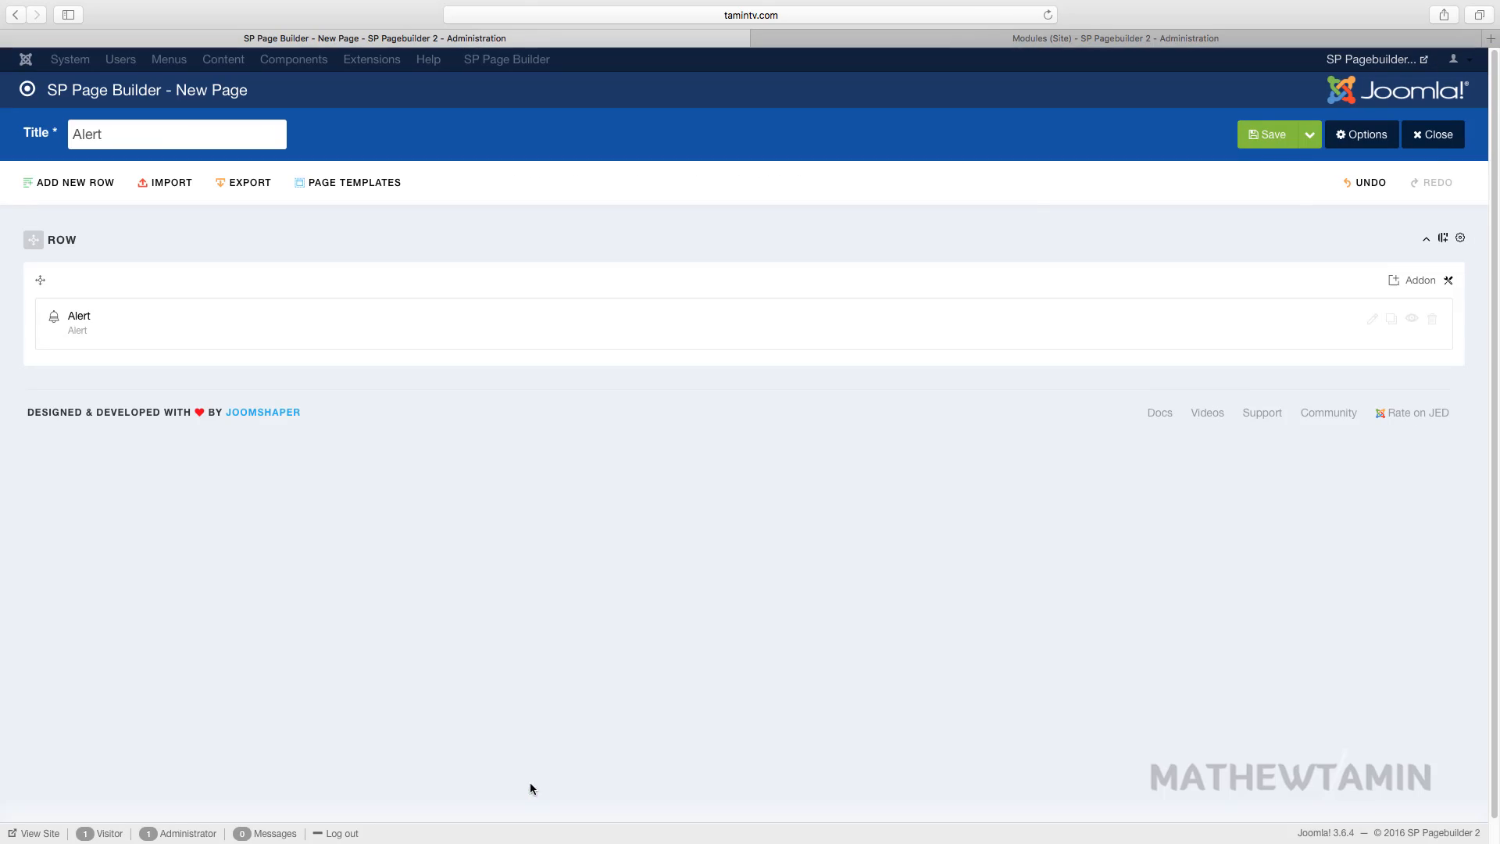
Save the Alert page and open its preview
left_click(1273, 134)
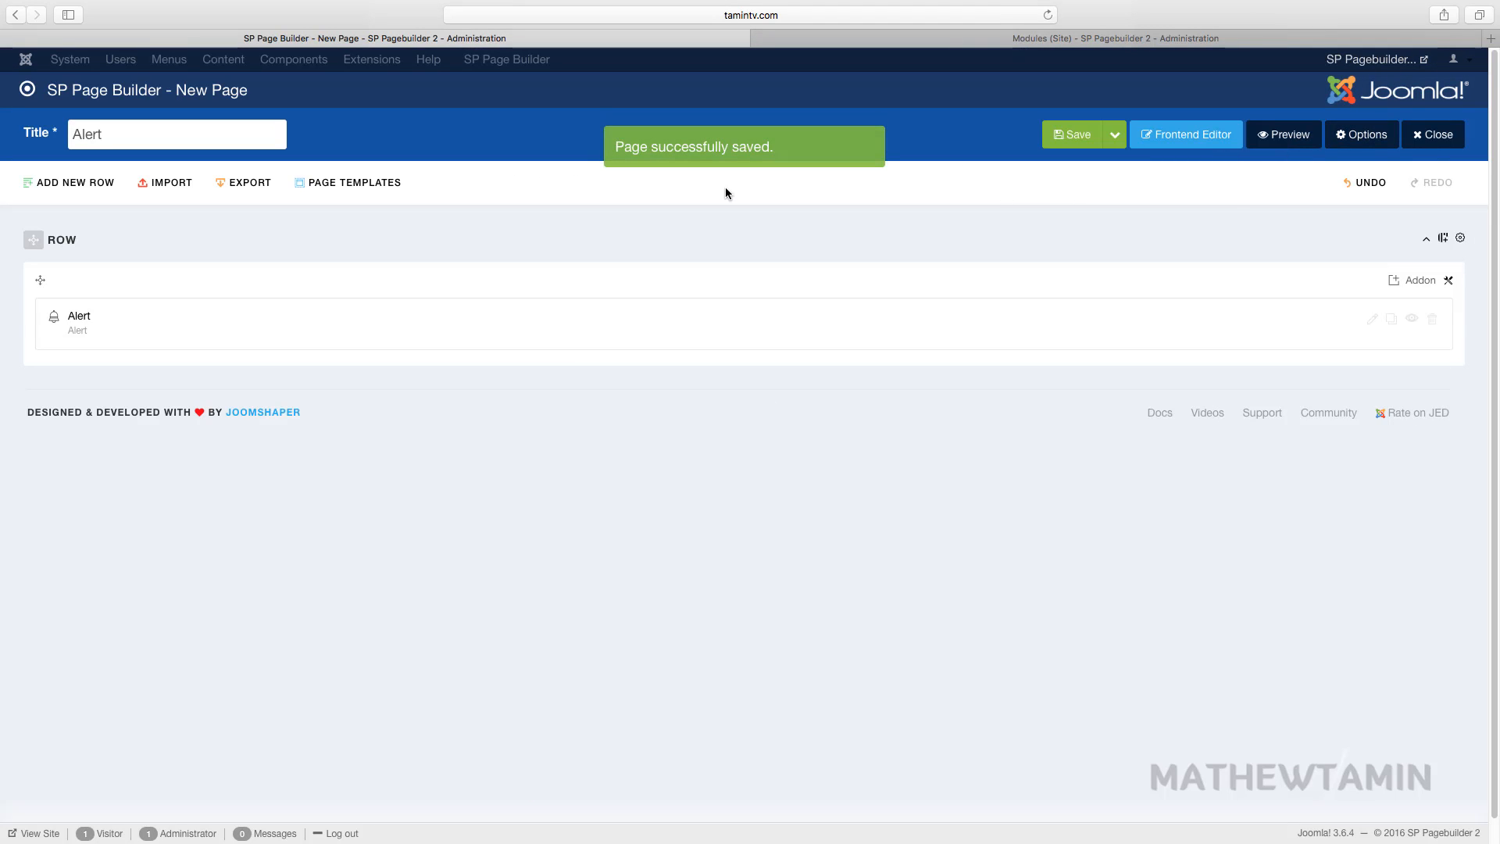
mouse_move(1284, 134)
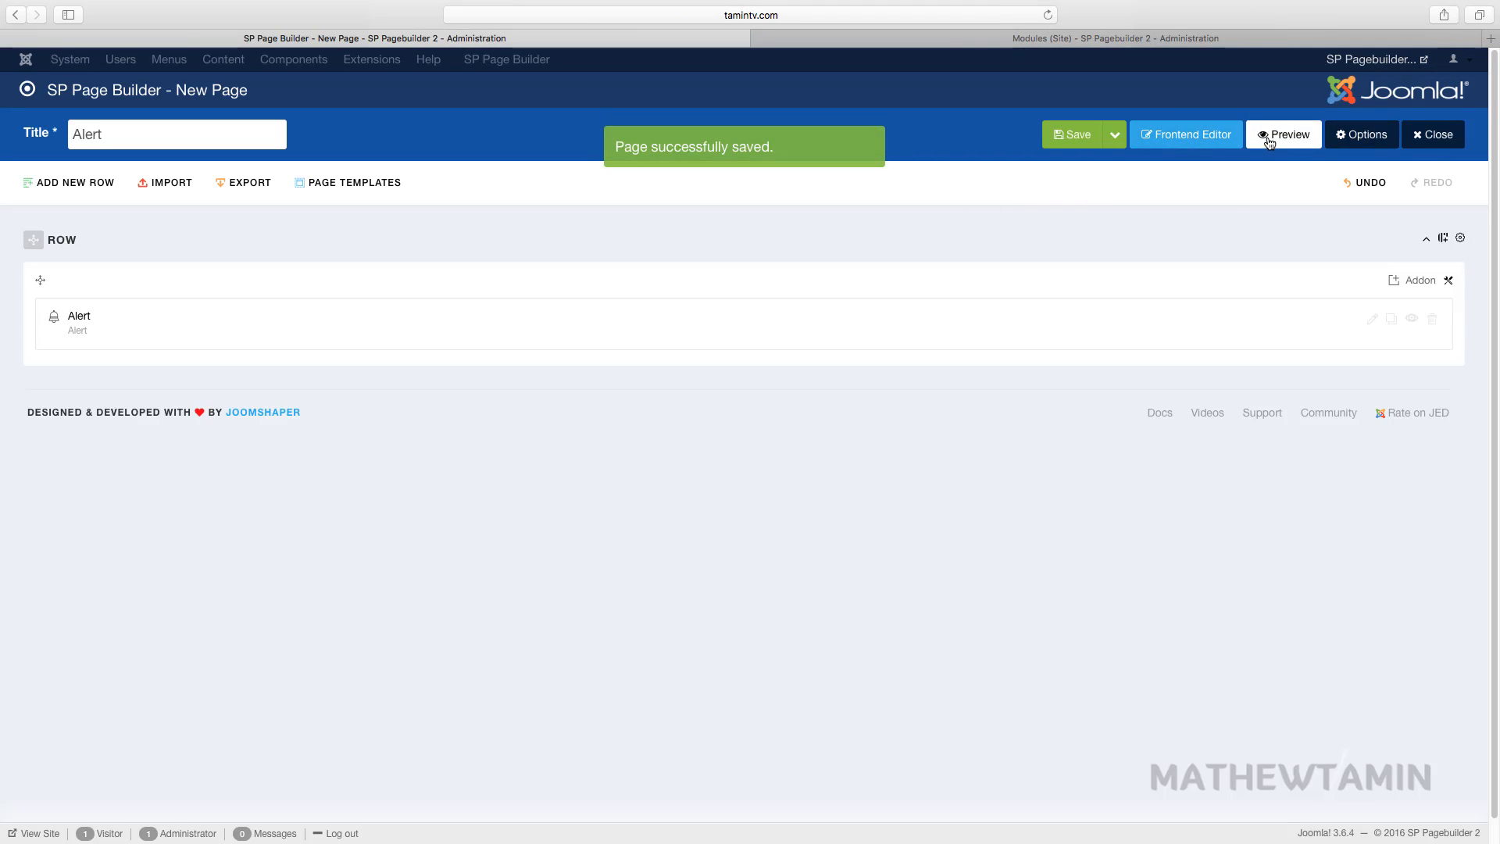
left_click(1283, 134)
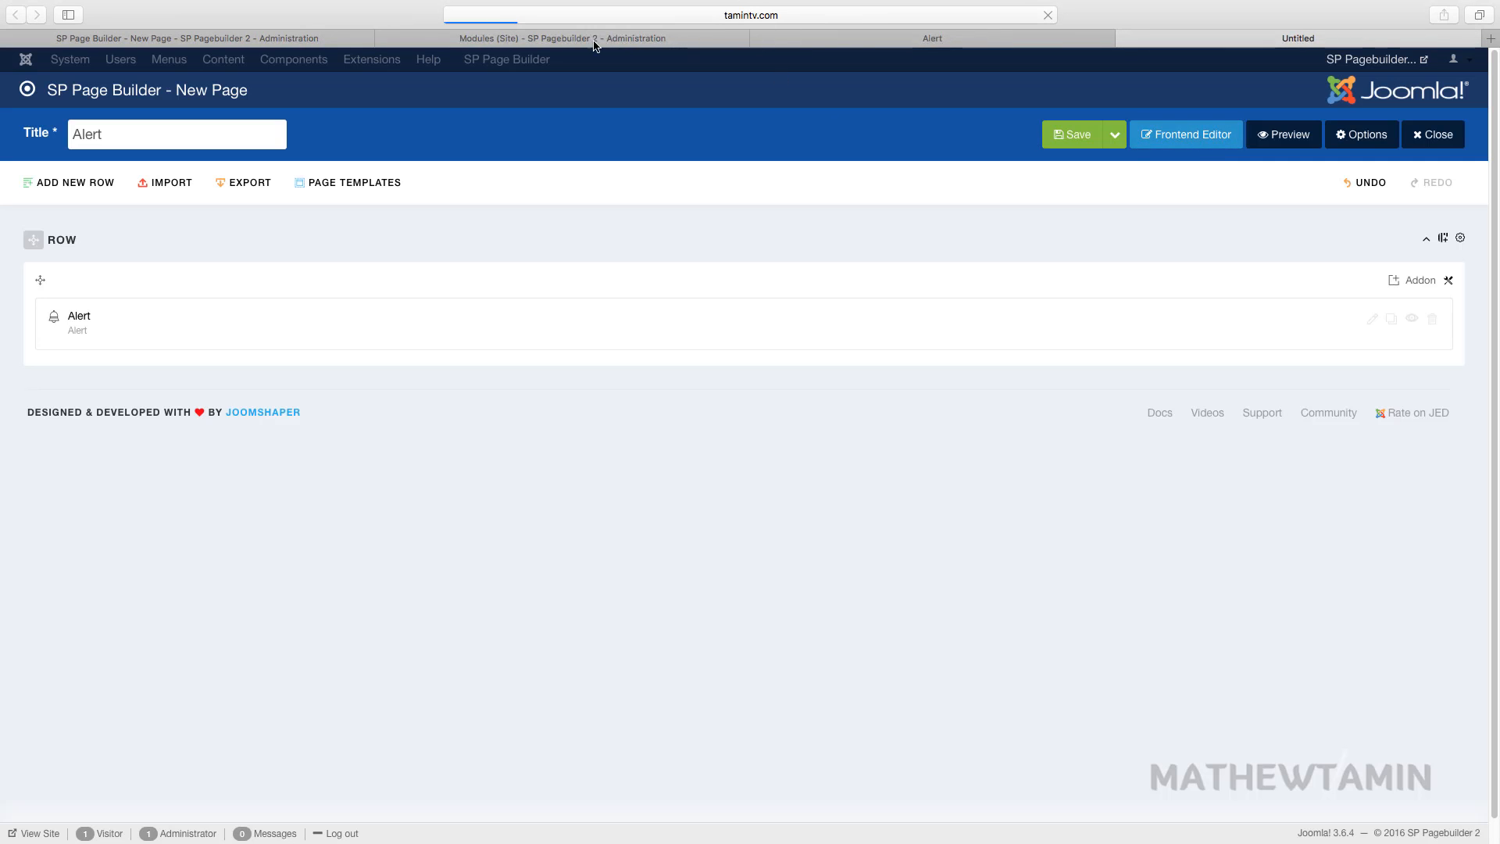
Return to the Alert page and apply the Success alert style
left_click(1371, 319)
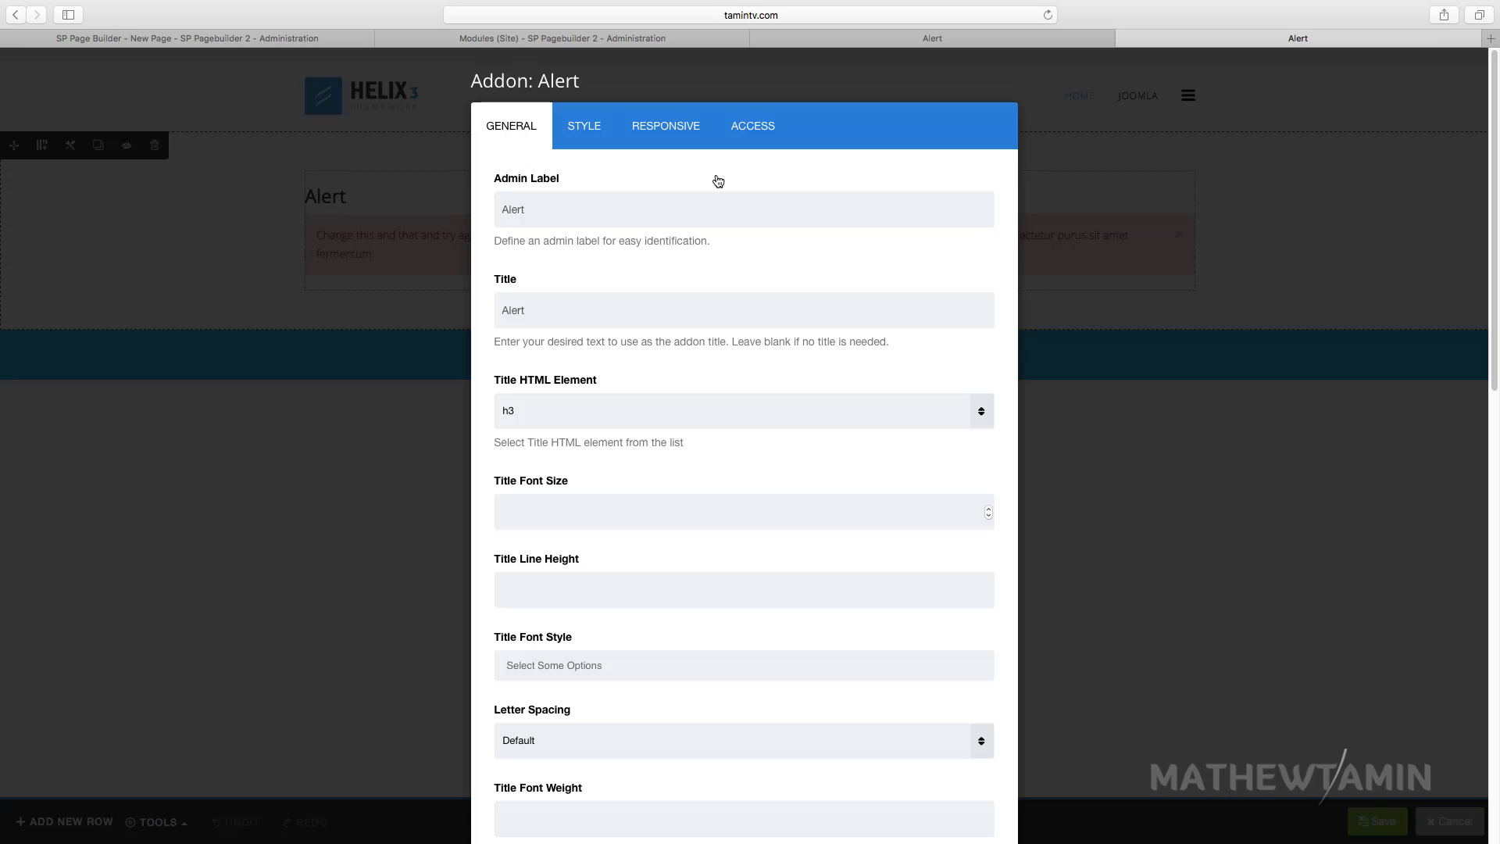
mouse_move(1096, 246)
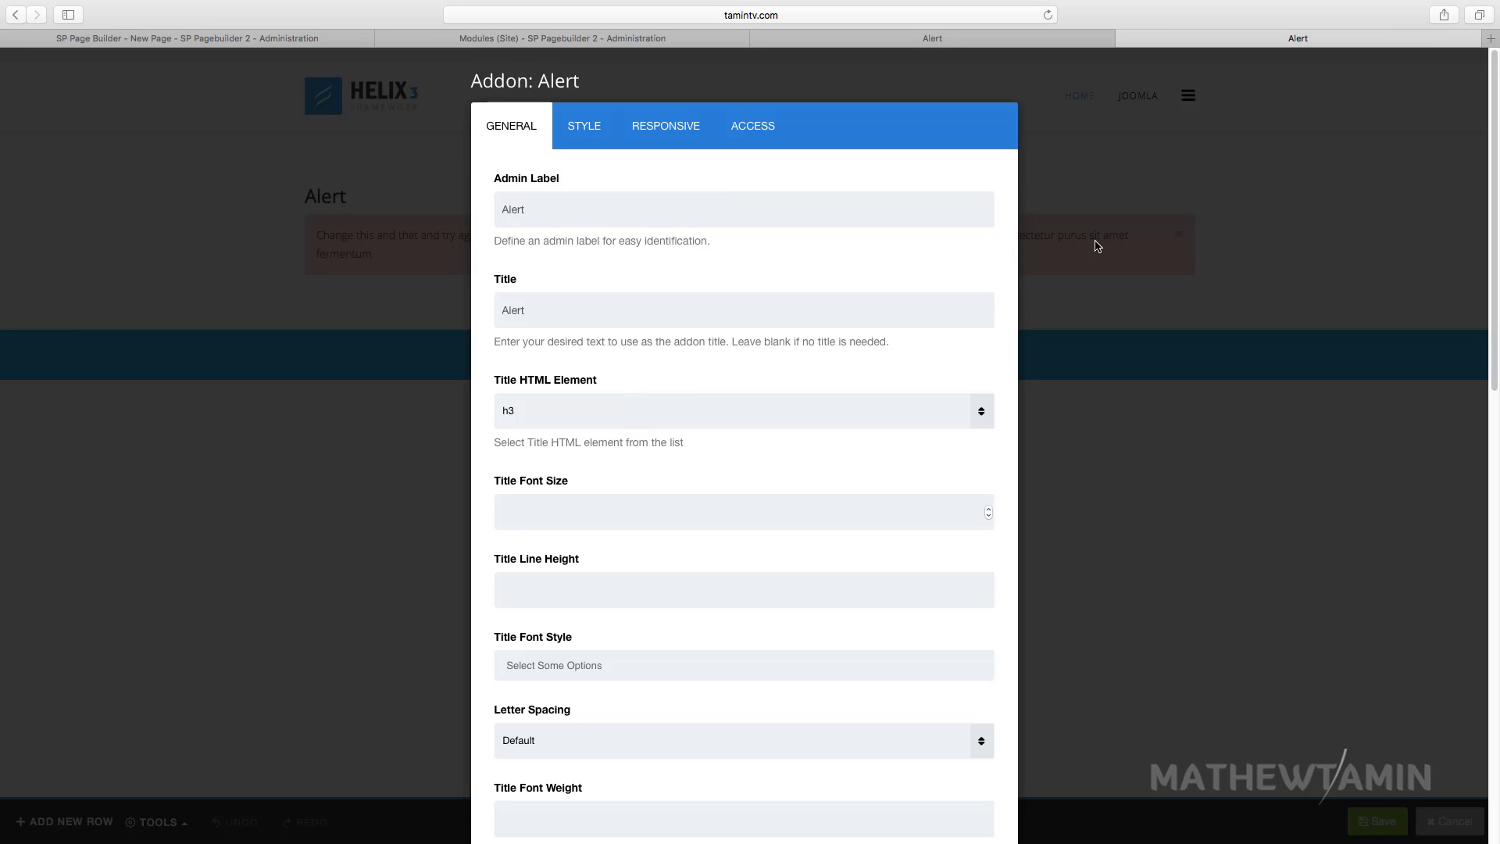
scroll("down", 3)
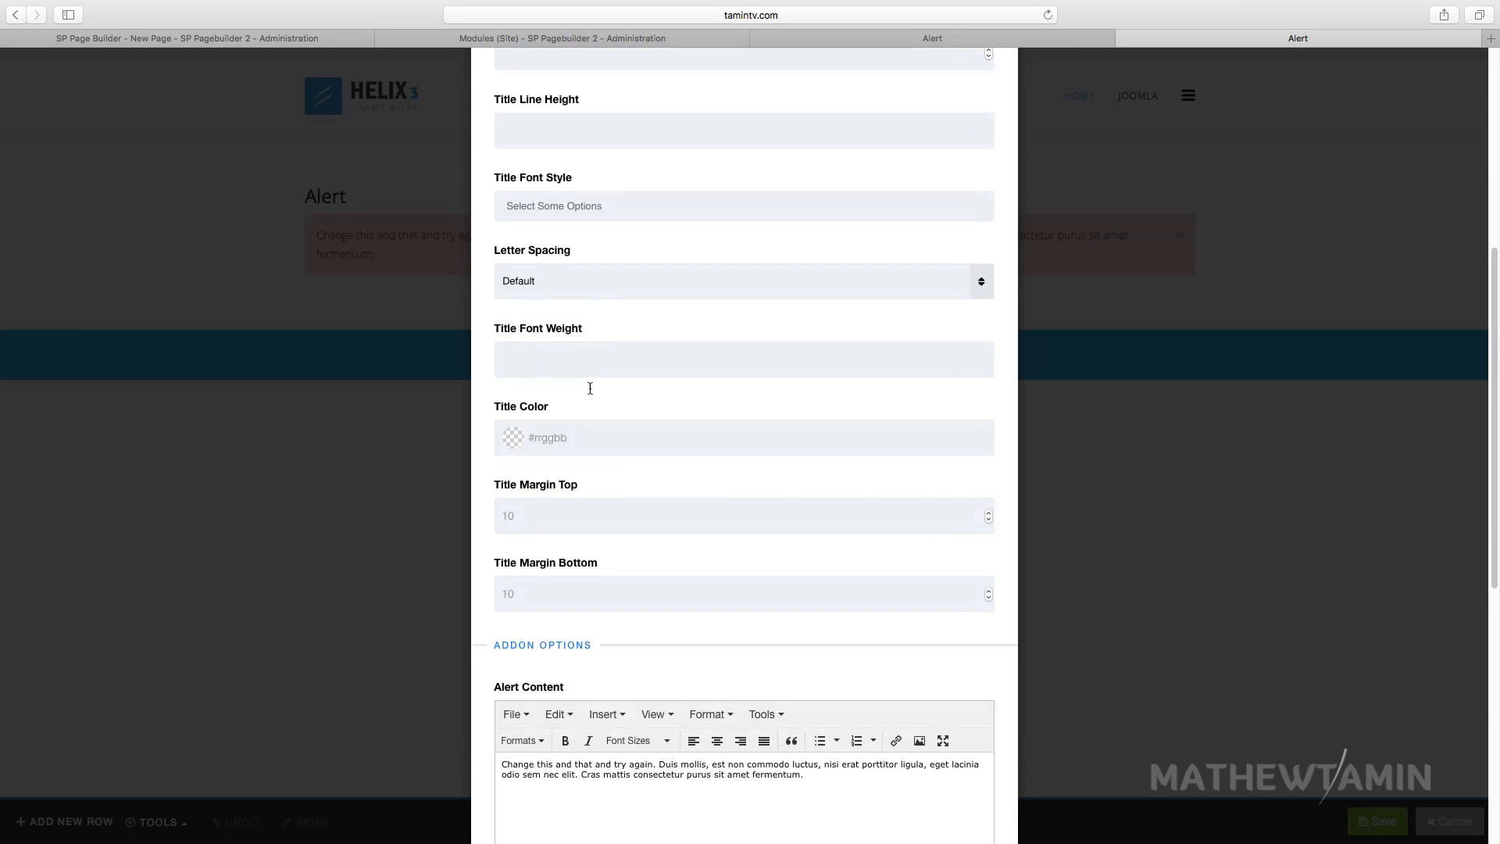
scroll("down", 3)
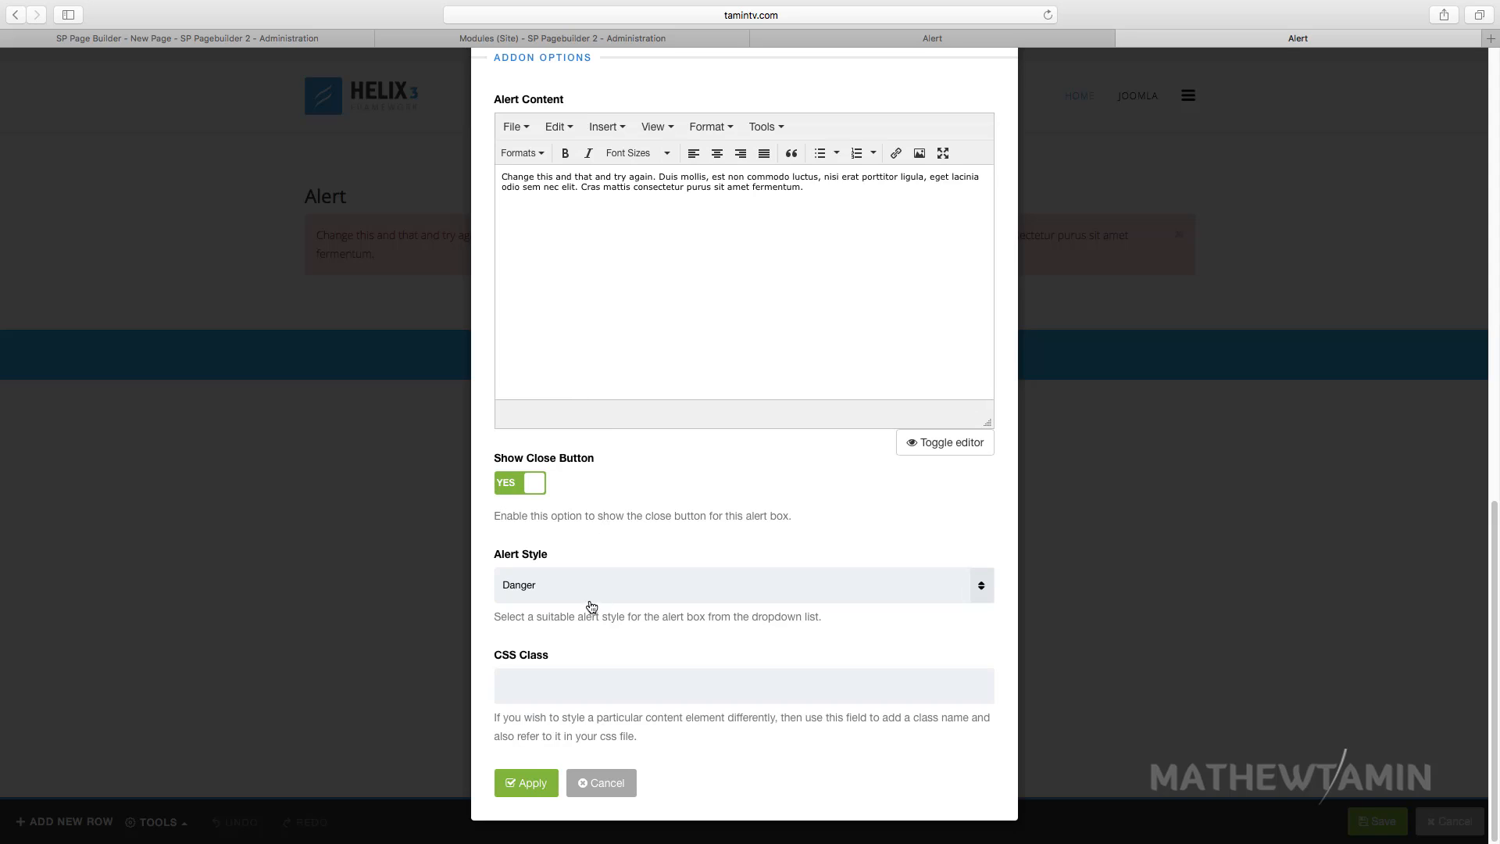
left_click(741, 584)
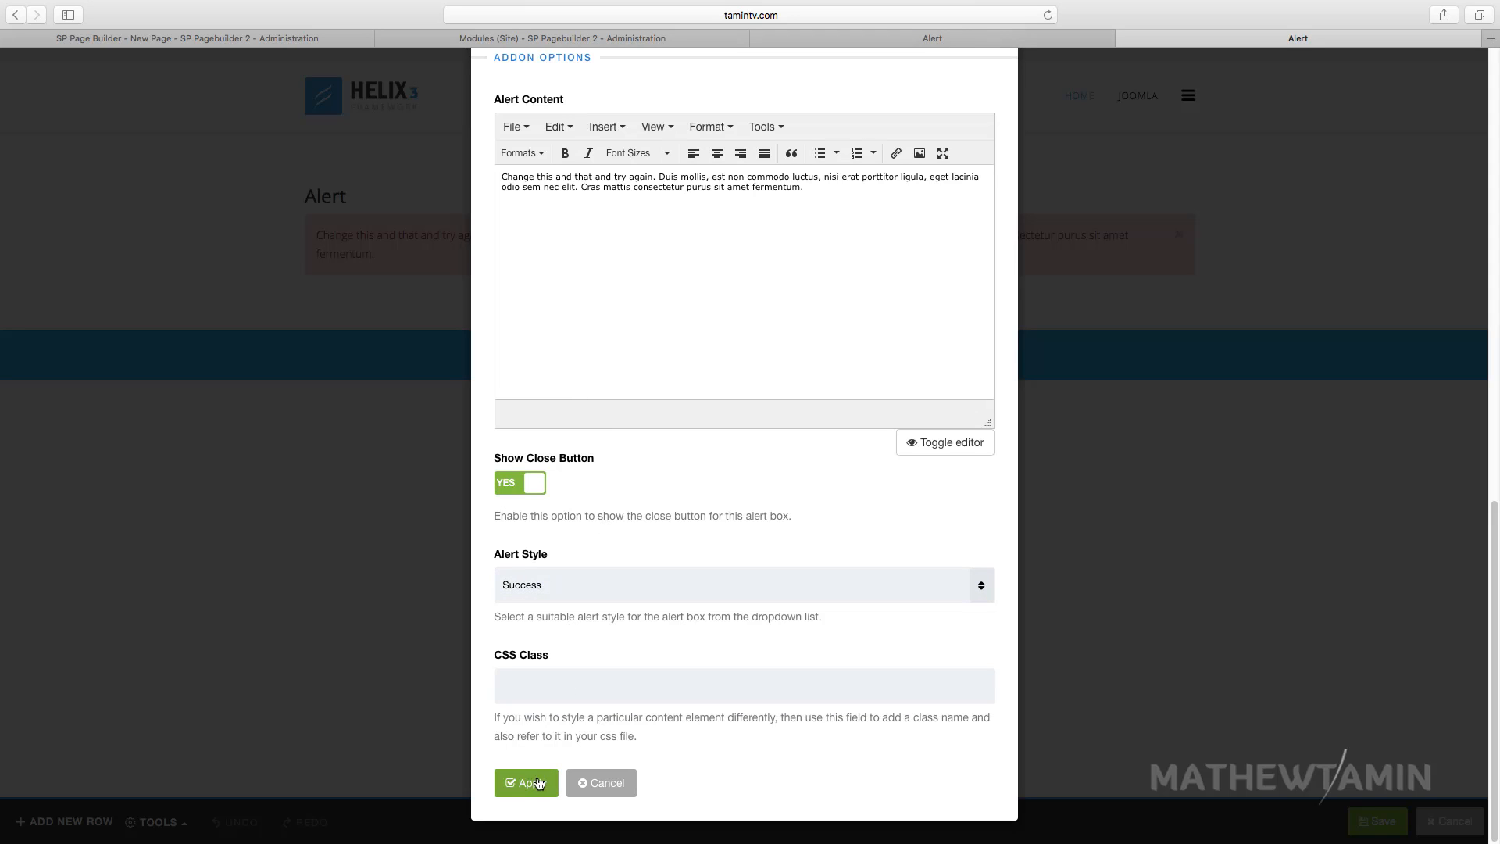
mouse_move(589, 608)
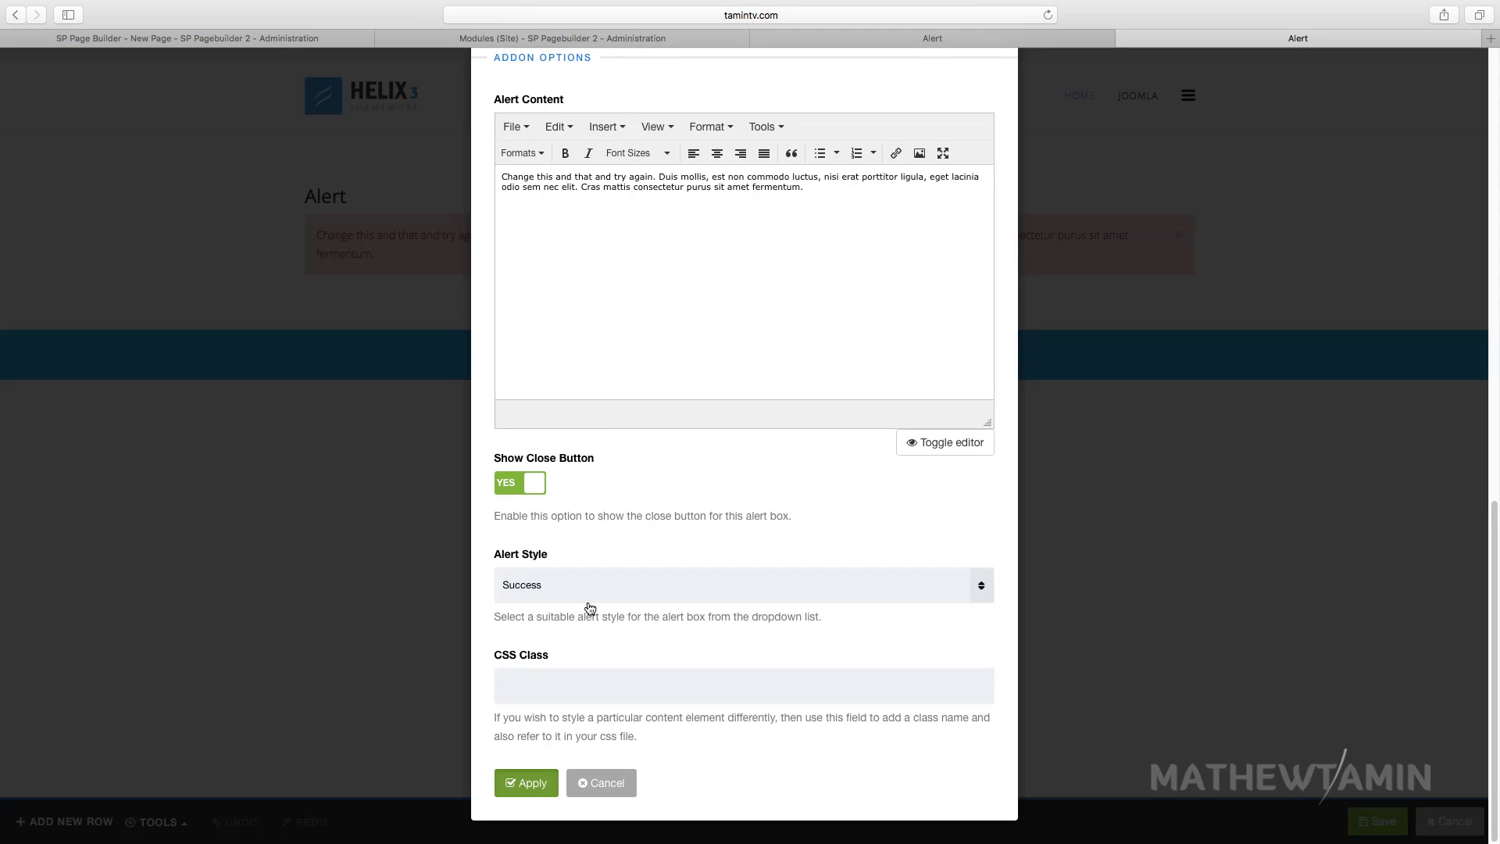
left_click(525, 782)
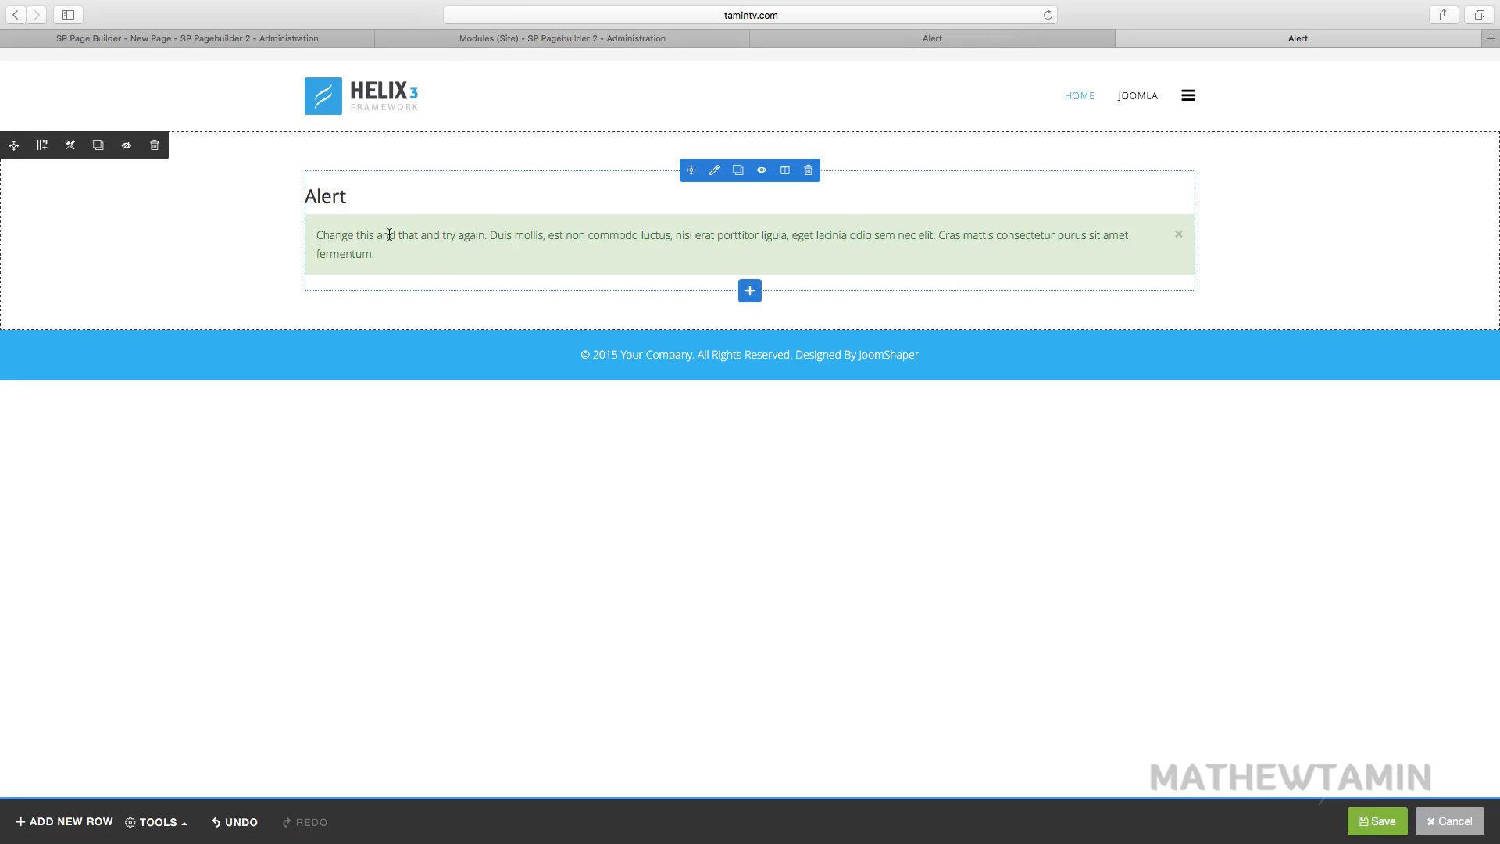
Reopen the addon's settings and apply the Warning alert style
left_click(713, 170)
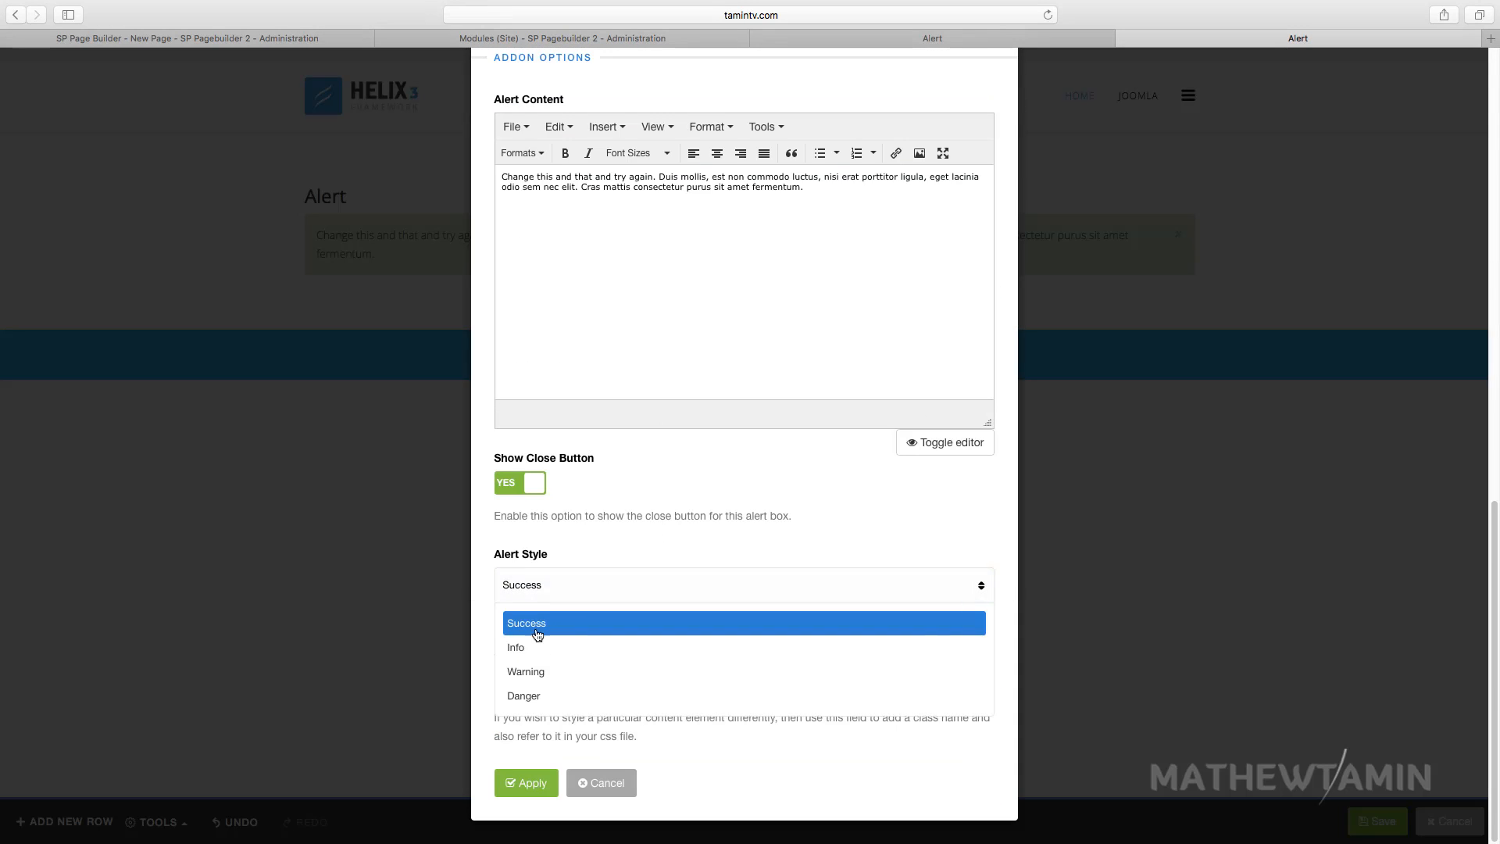
left_click(526, 671)
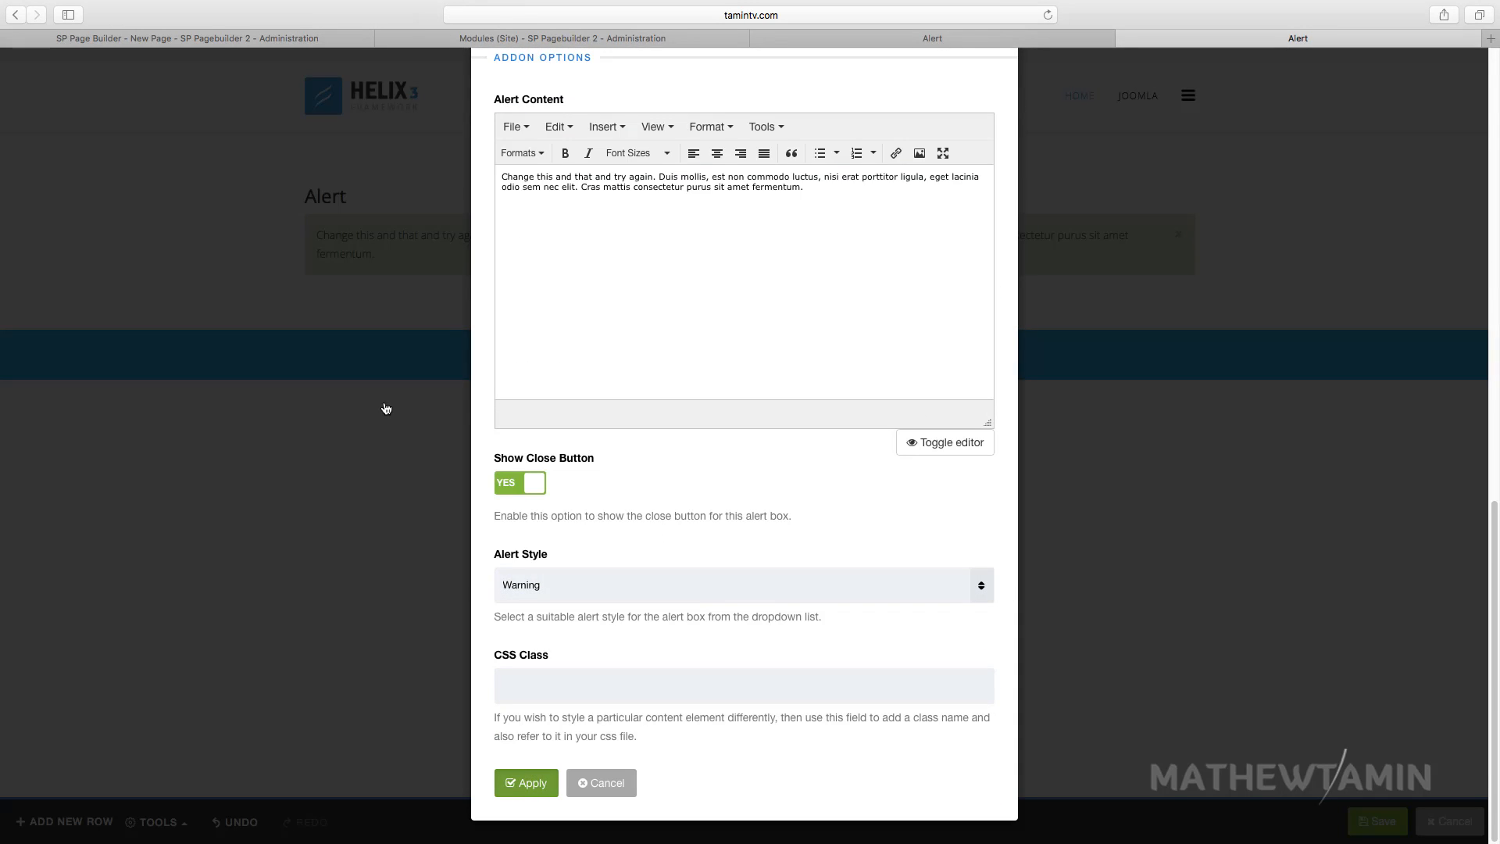
left_click(525, 782)
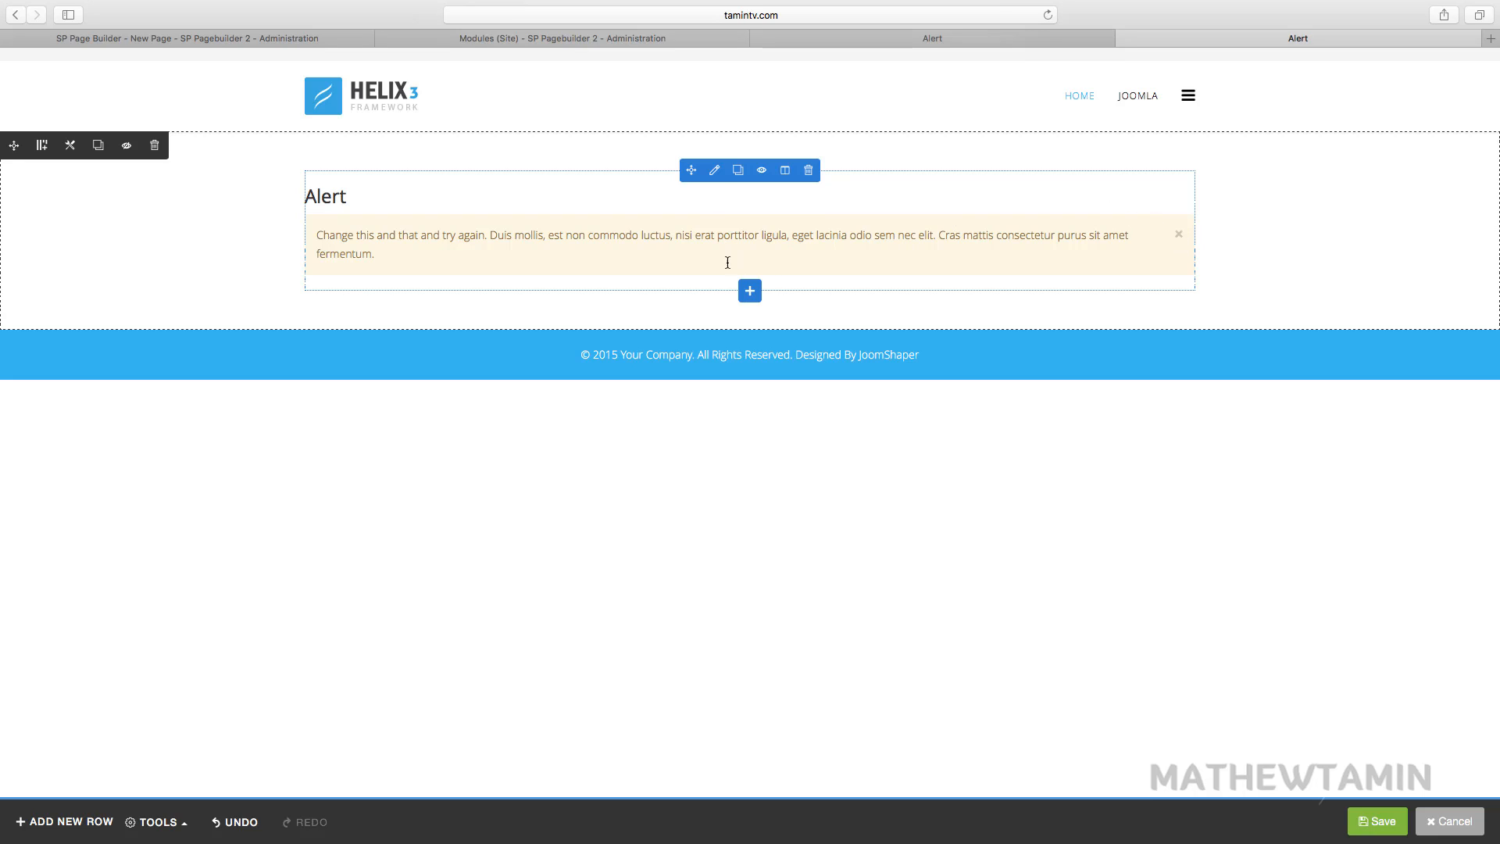
mouse_move(1180, 242)
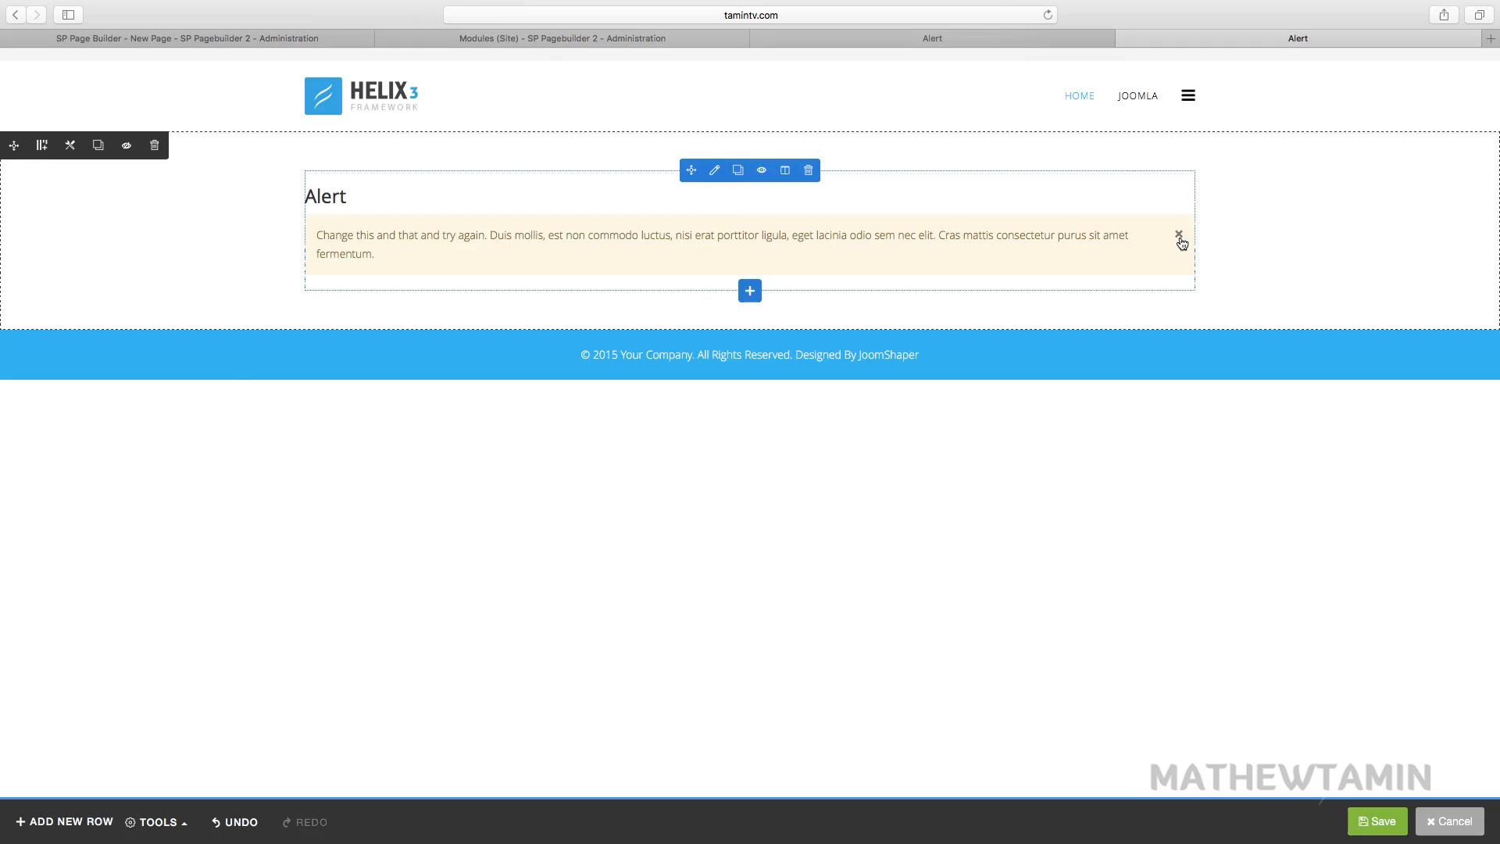
Set the warning alert's Show Close Button to NO and apply
left_click(713, 169)
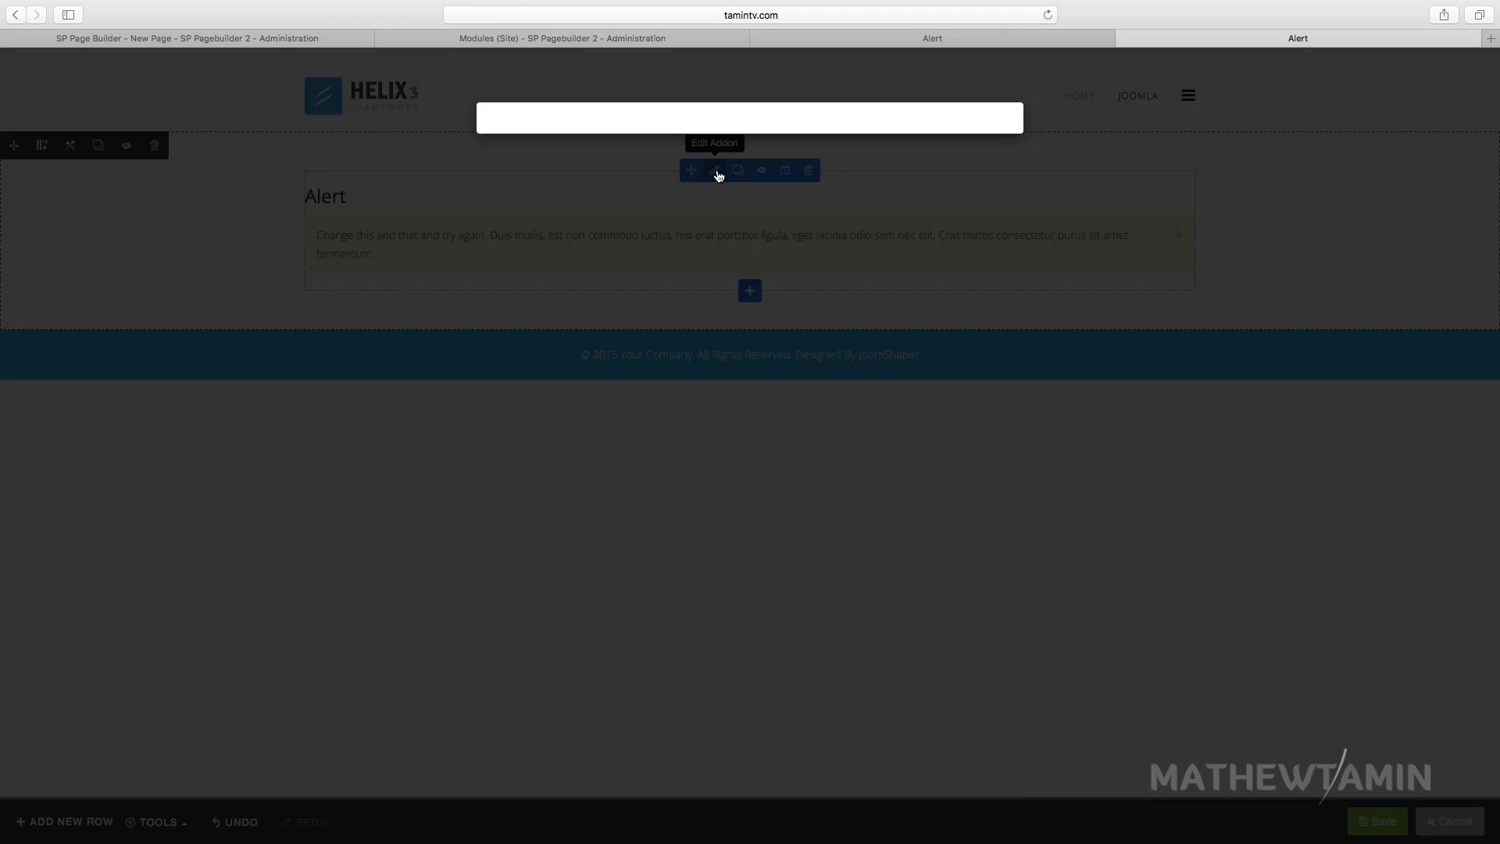
left_click(716, 170)
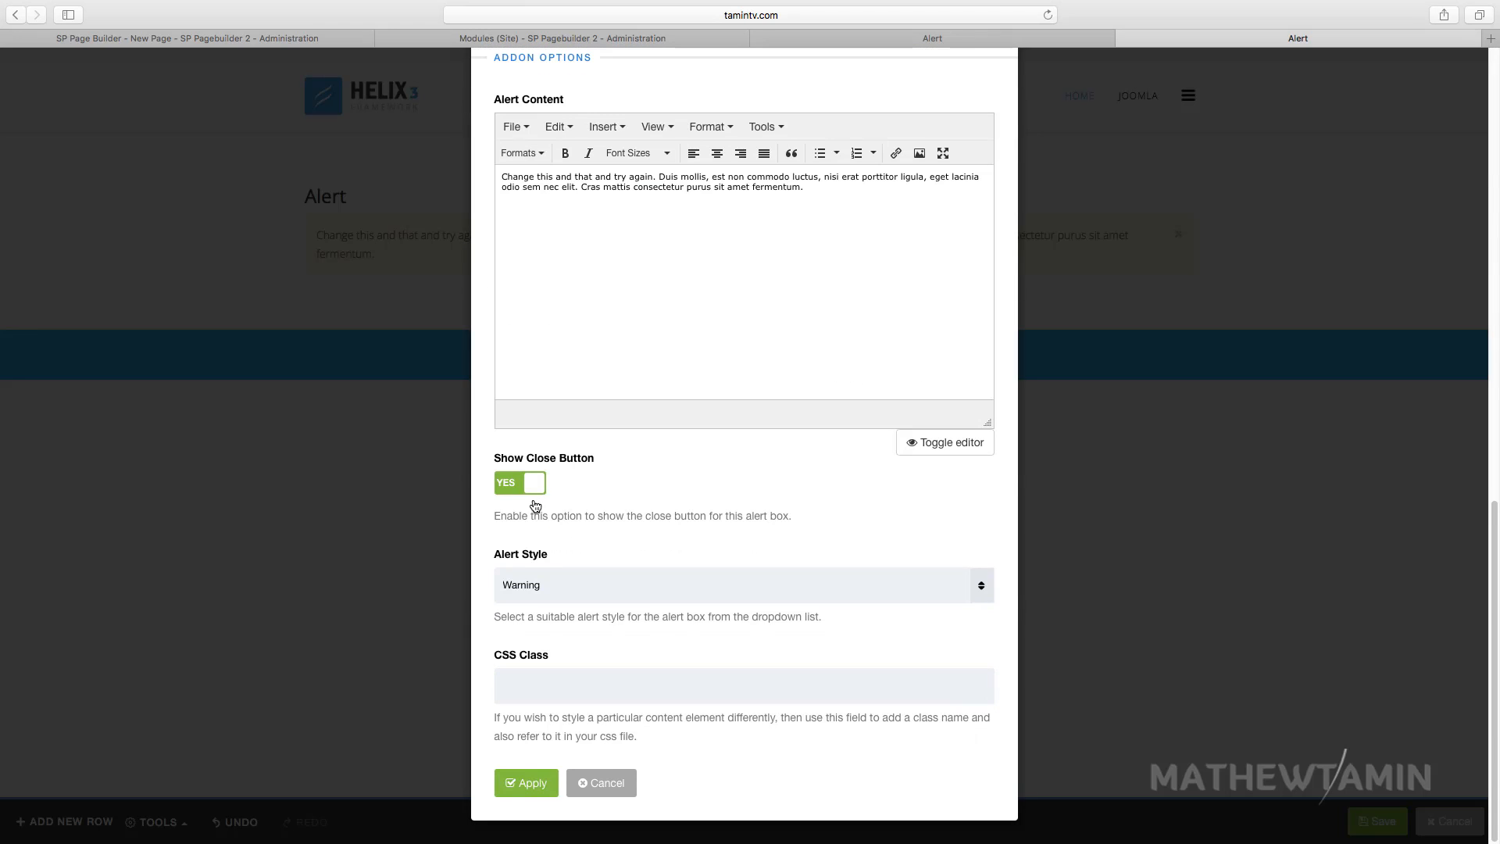
left_click(520, 482)
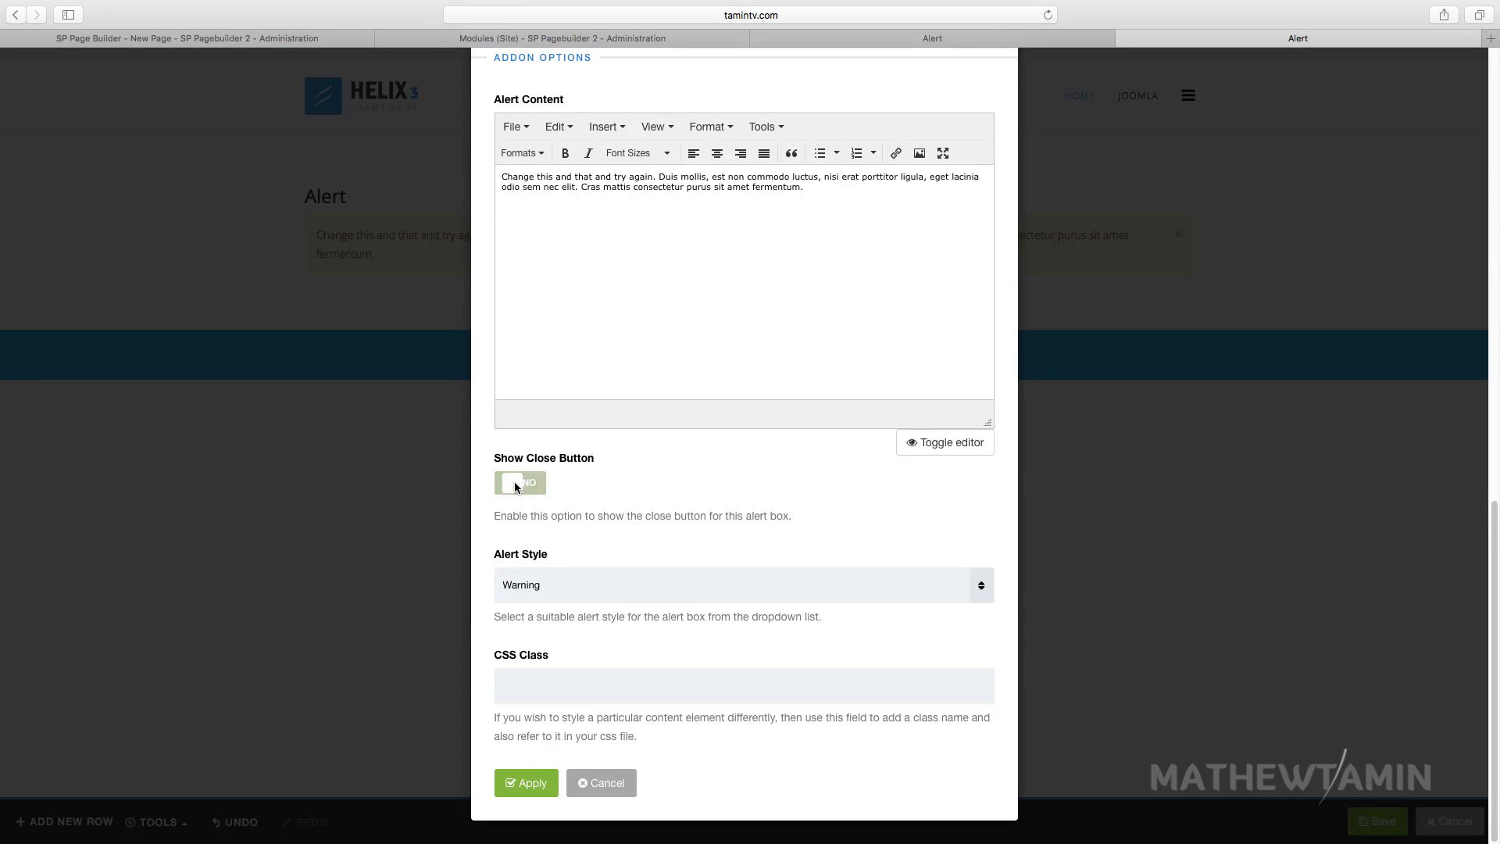
left_click(525, 783)
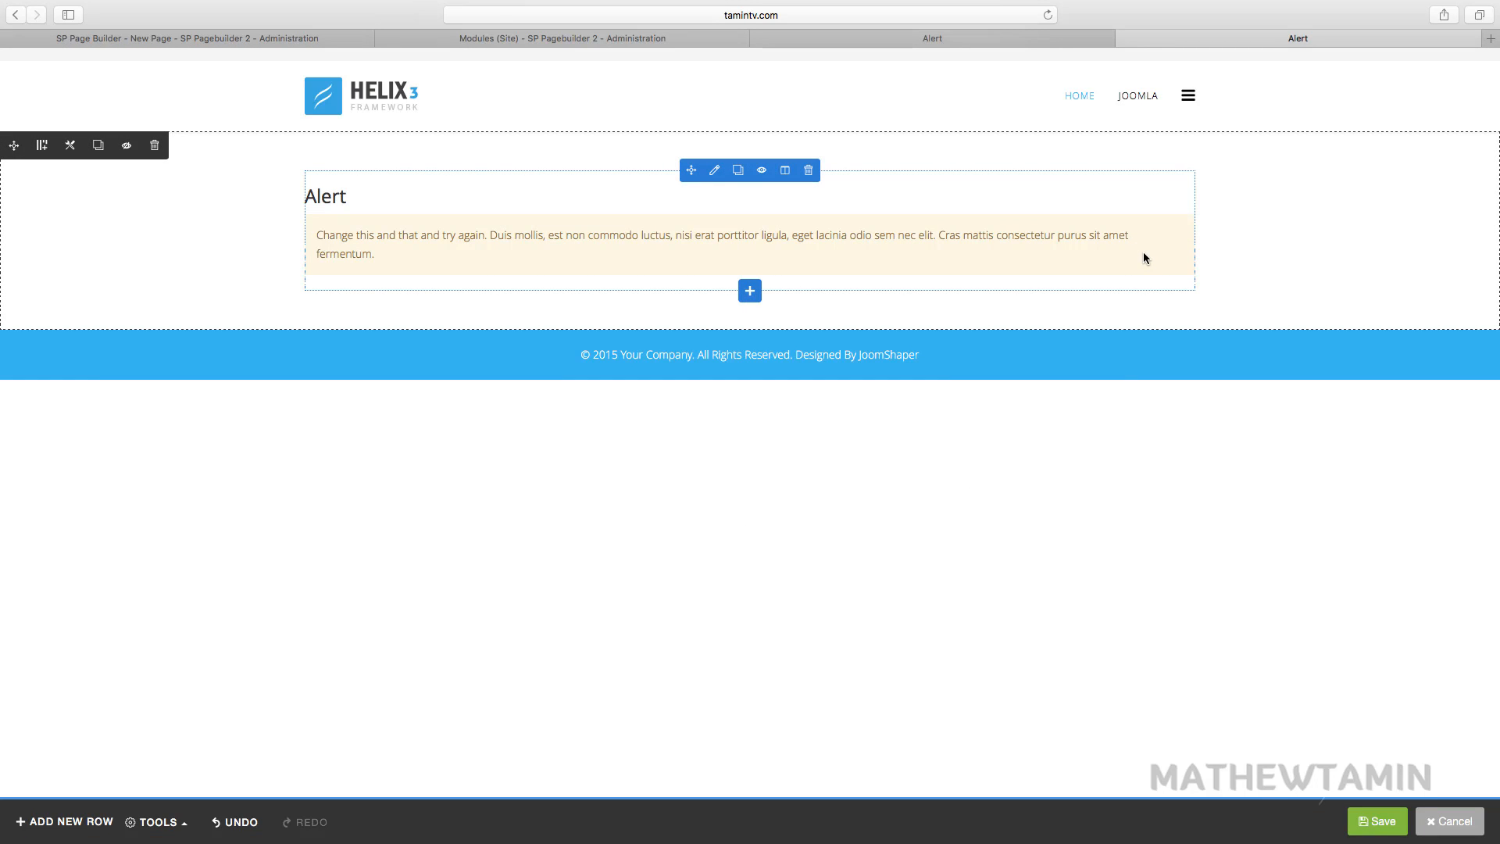
mouse_move(1177, 238)
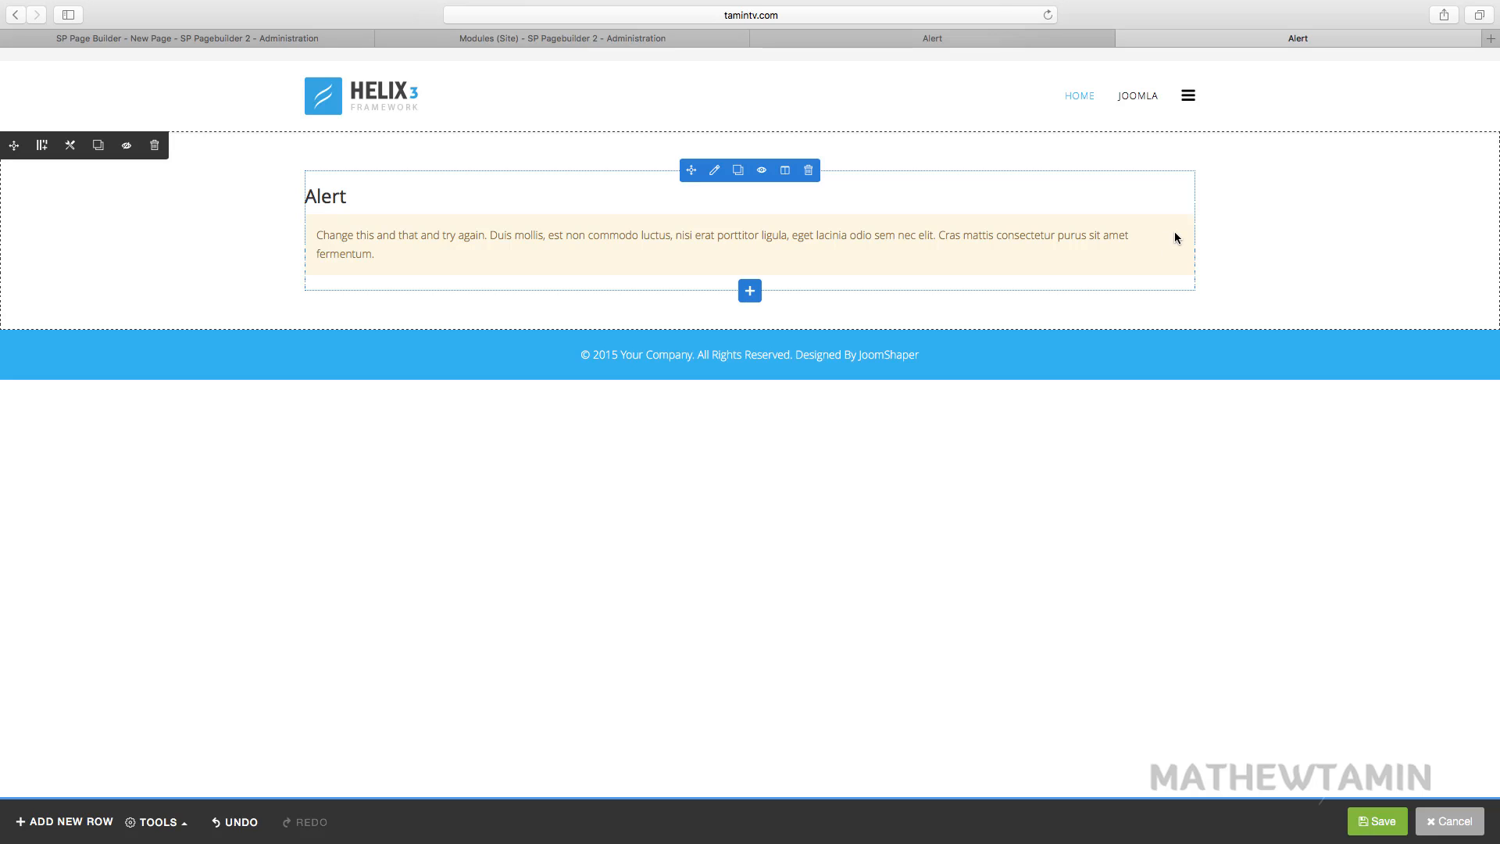
mouse_move(1117, 252)
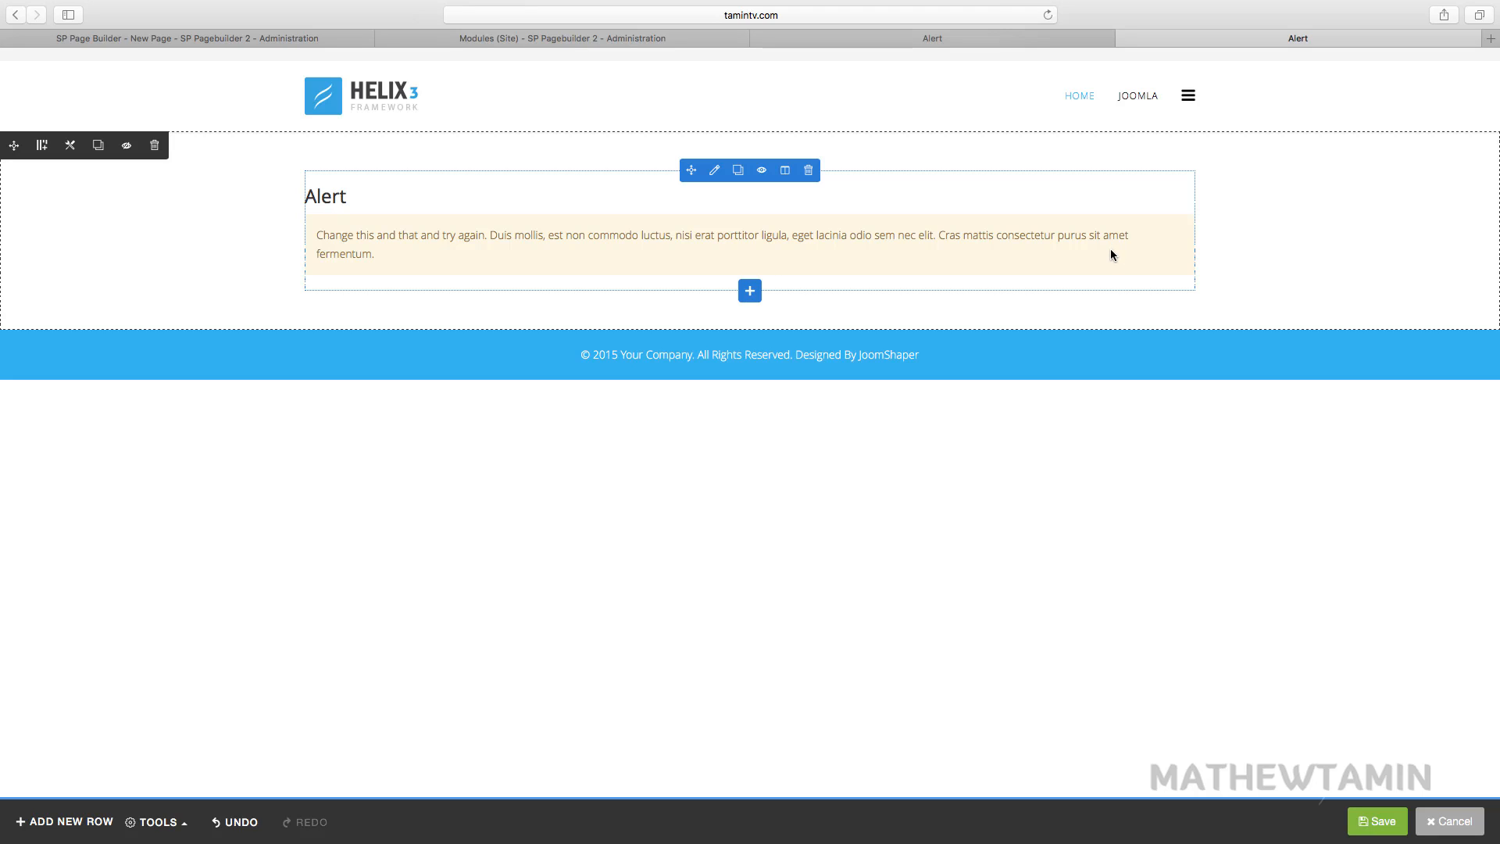
mouse_move(1172, 249)
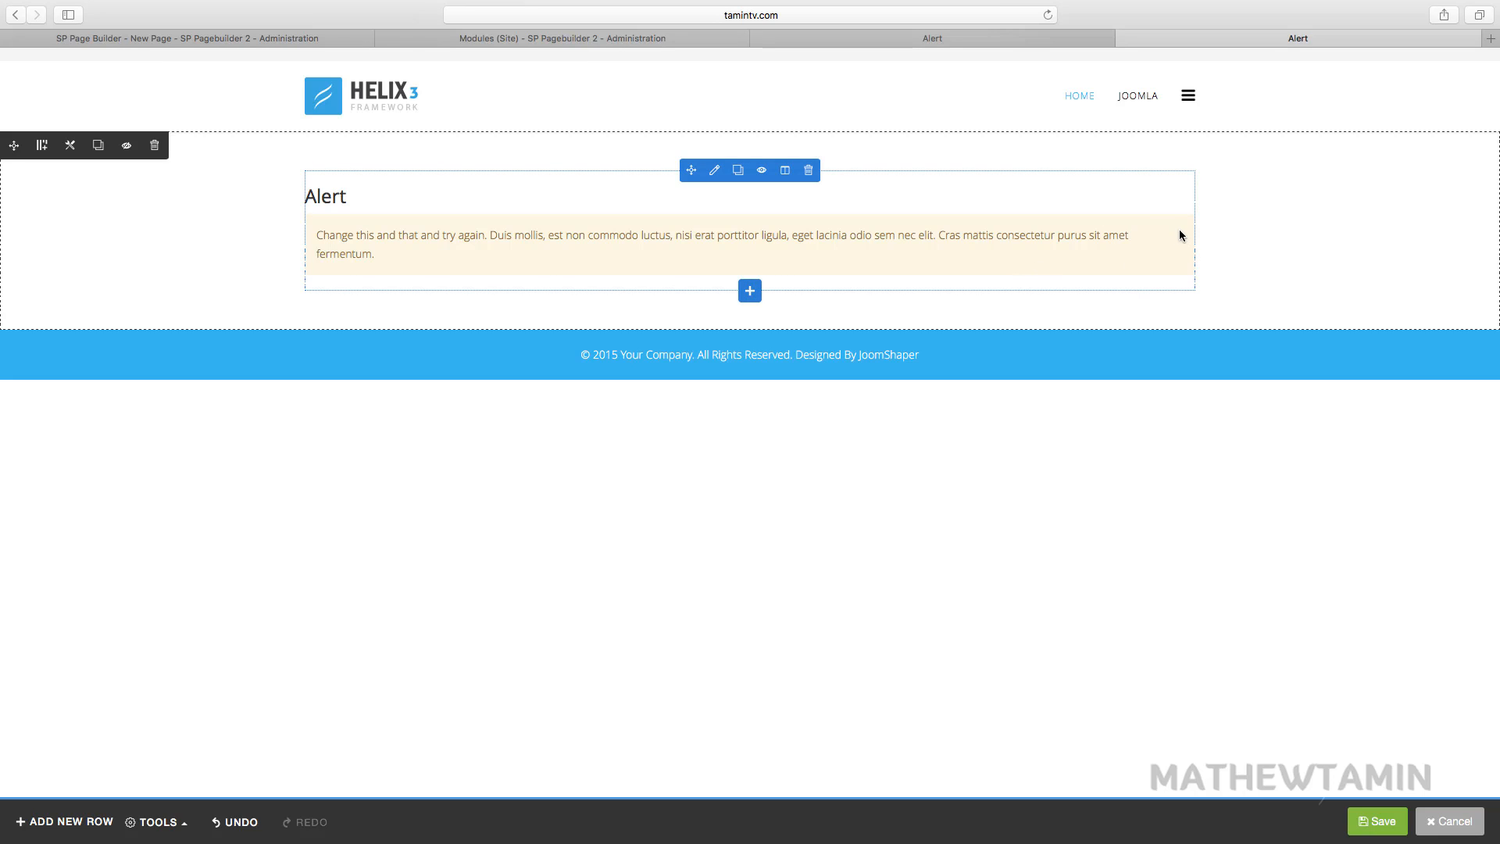
mouse_move(713, 169)
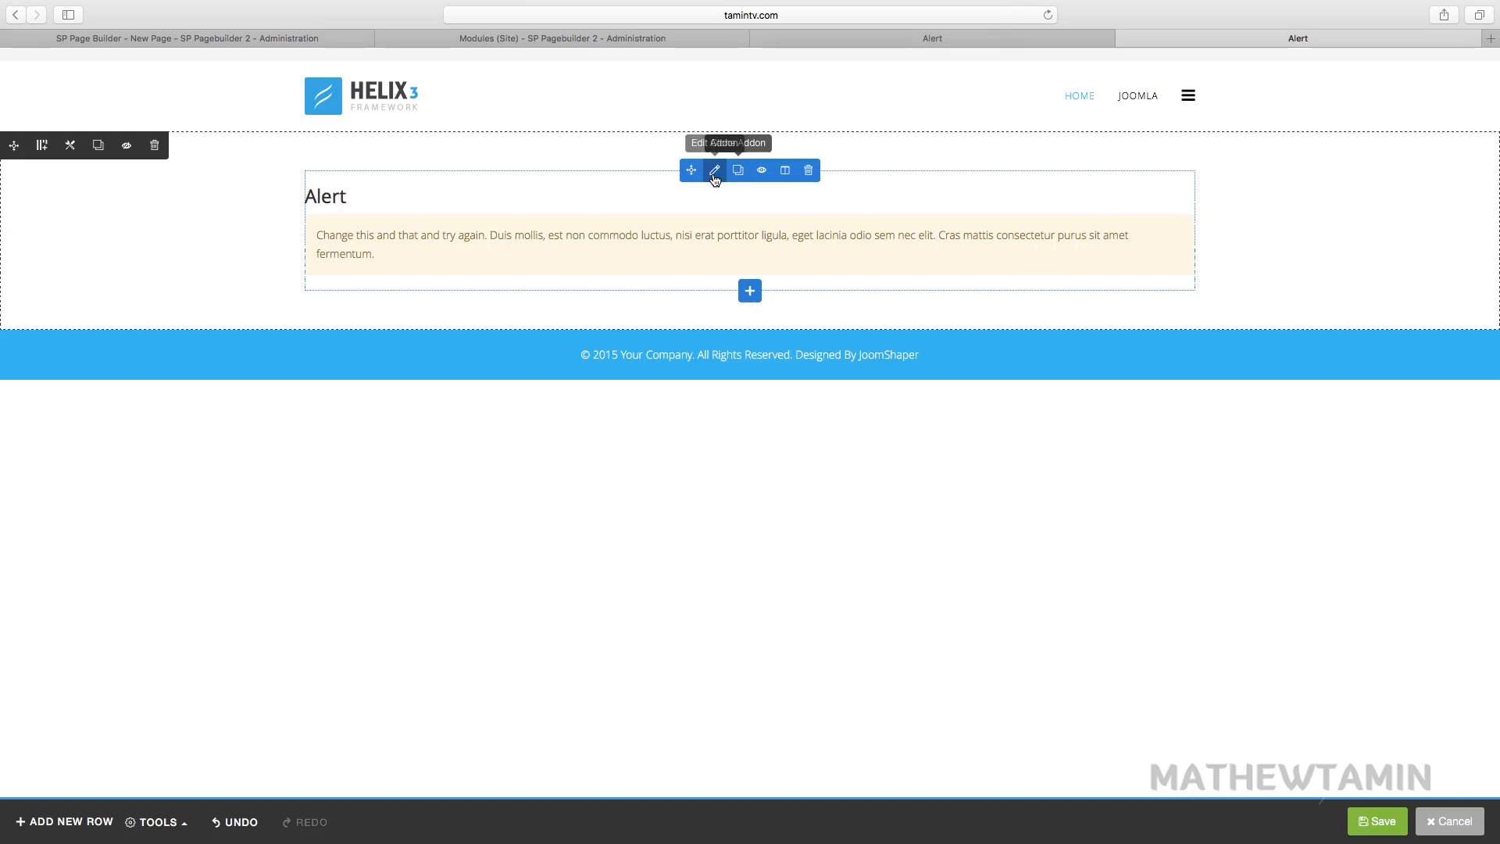
Set Show Close Button back to YES, apply, and dismiss the warning alert
left_click(713, 169)
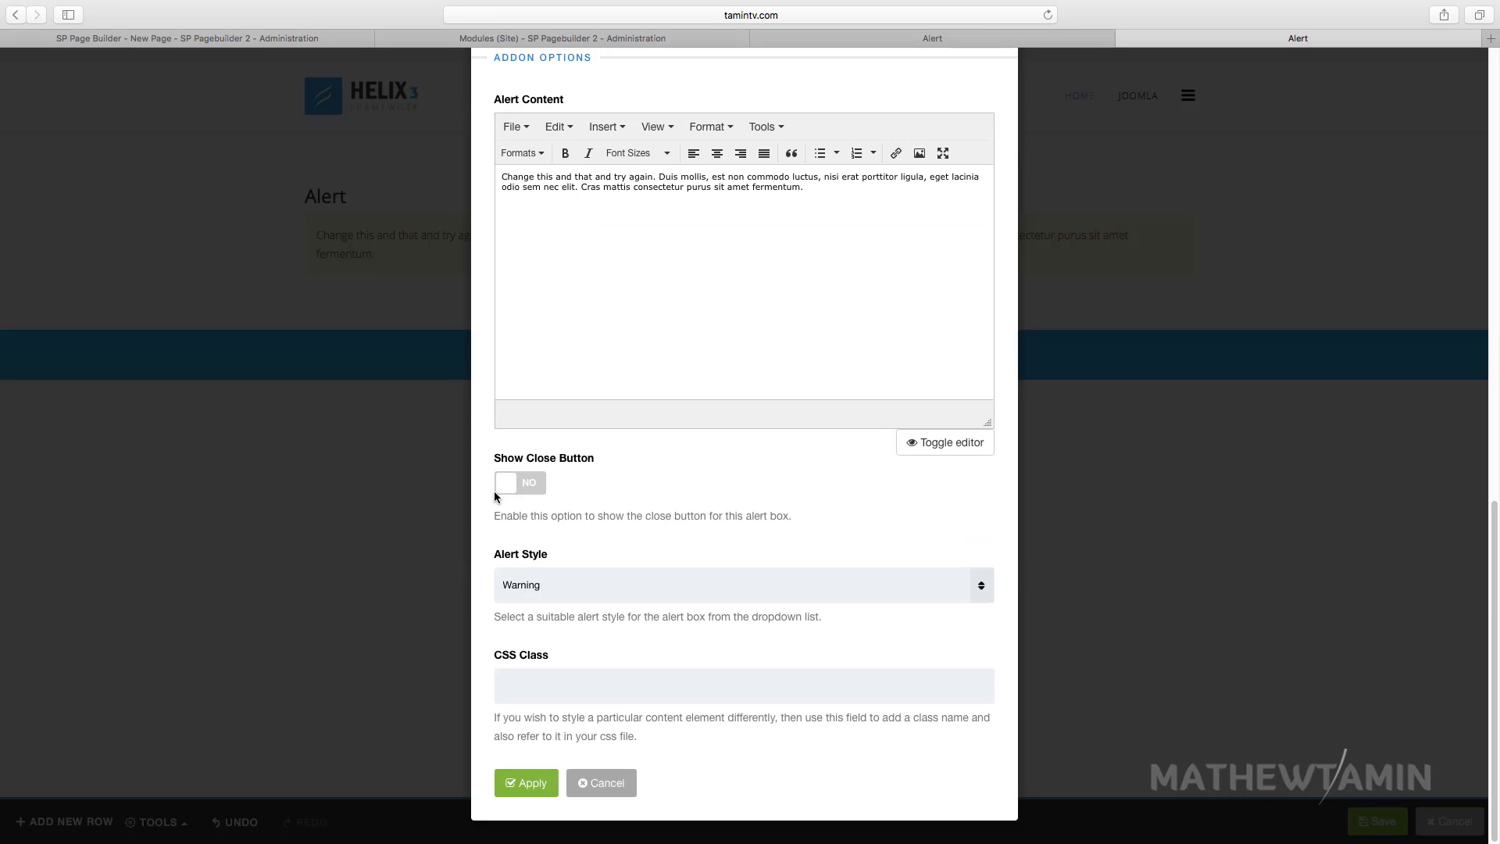
left_click(519, 482)
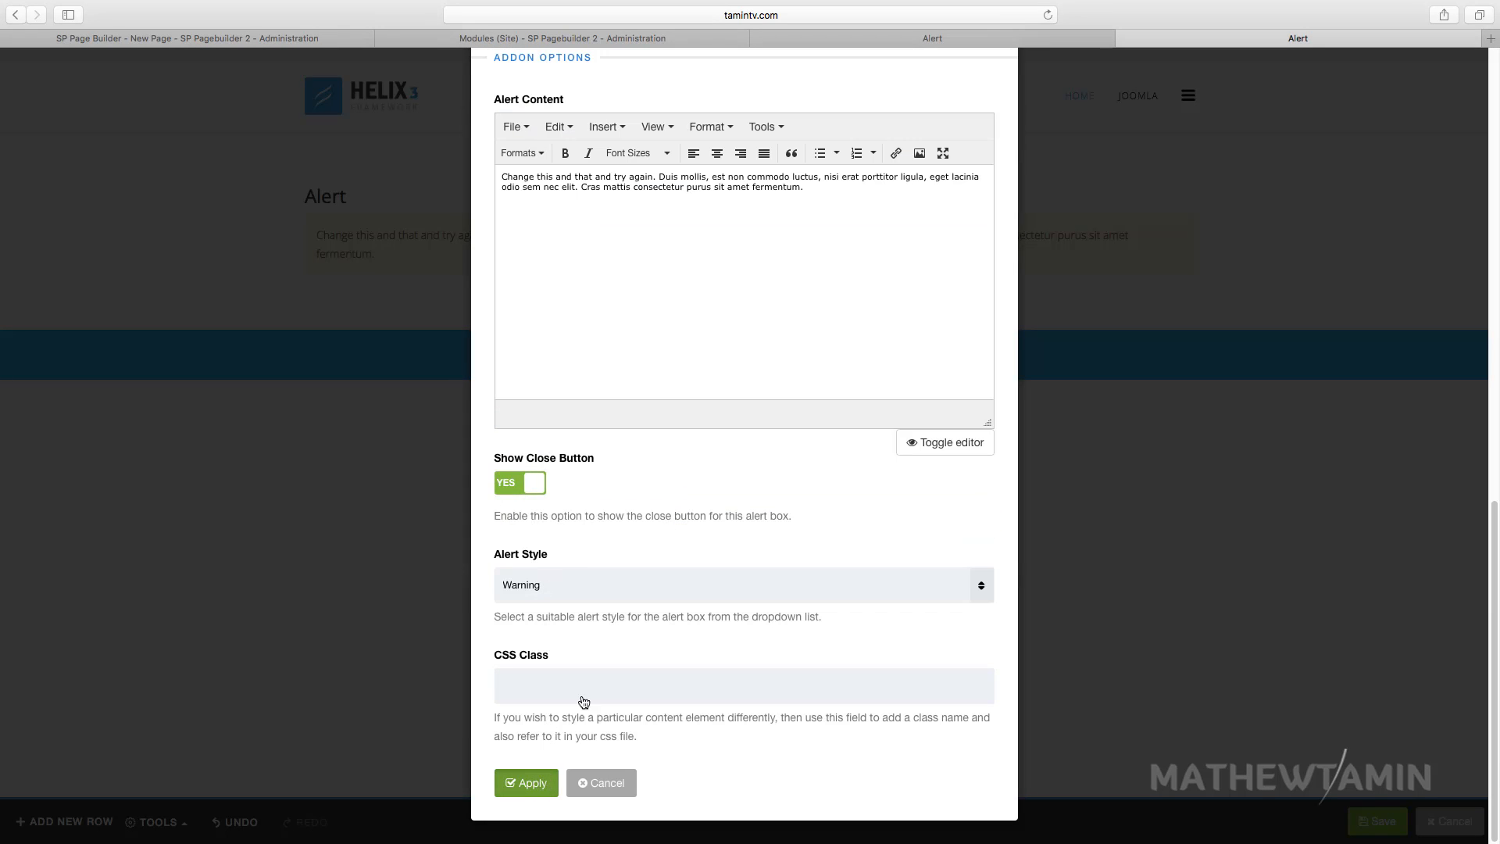
left_click(525, 783)
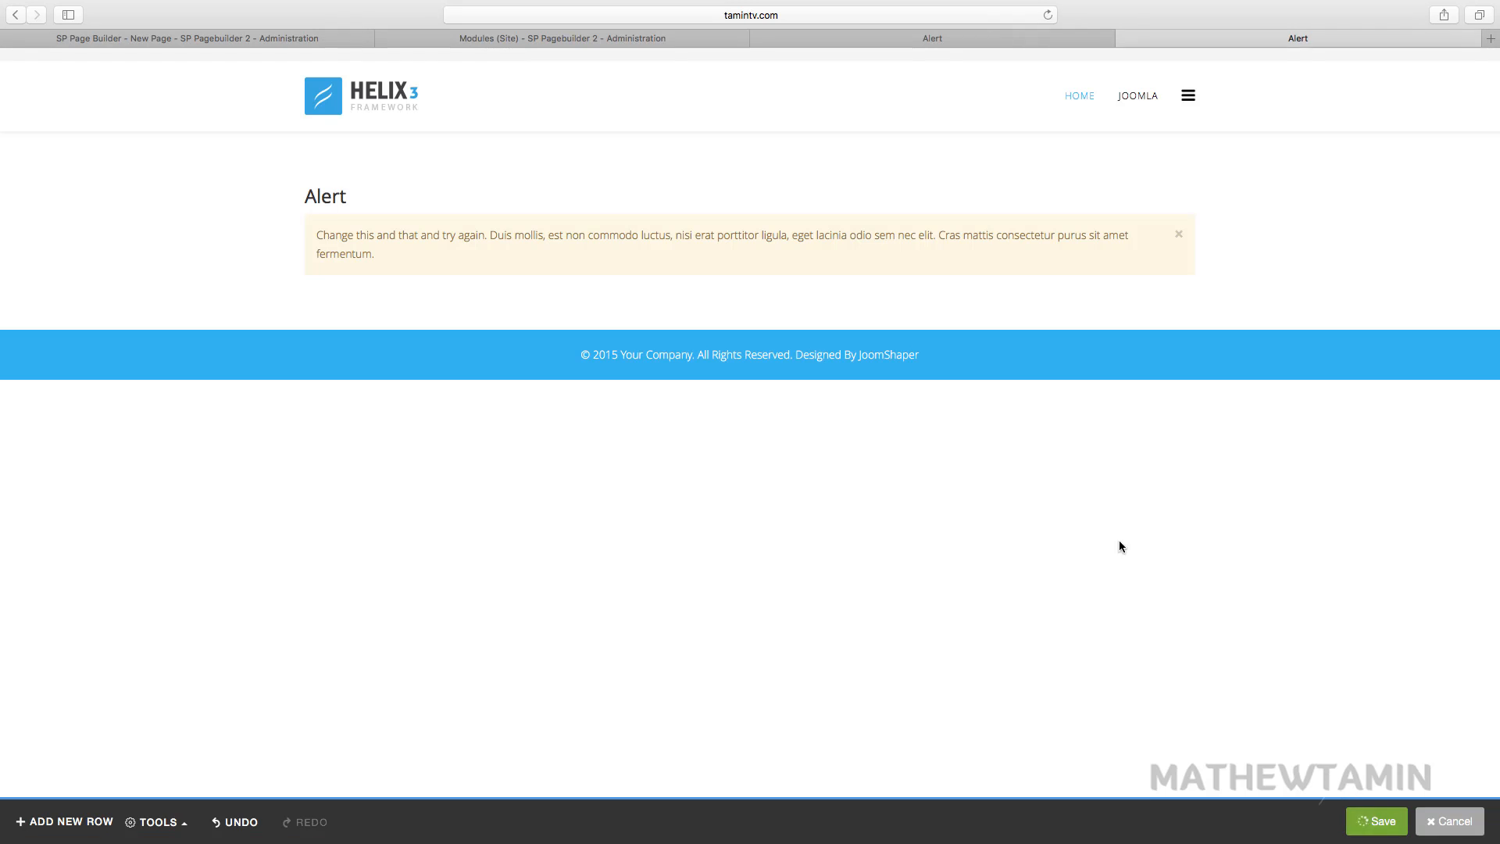
left_click(1377, 821)
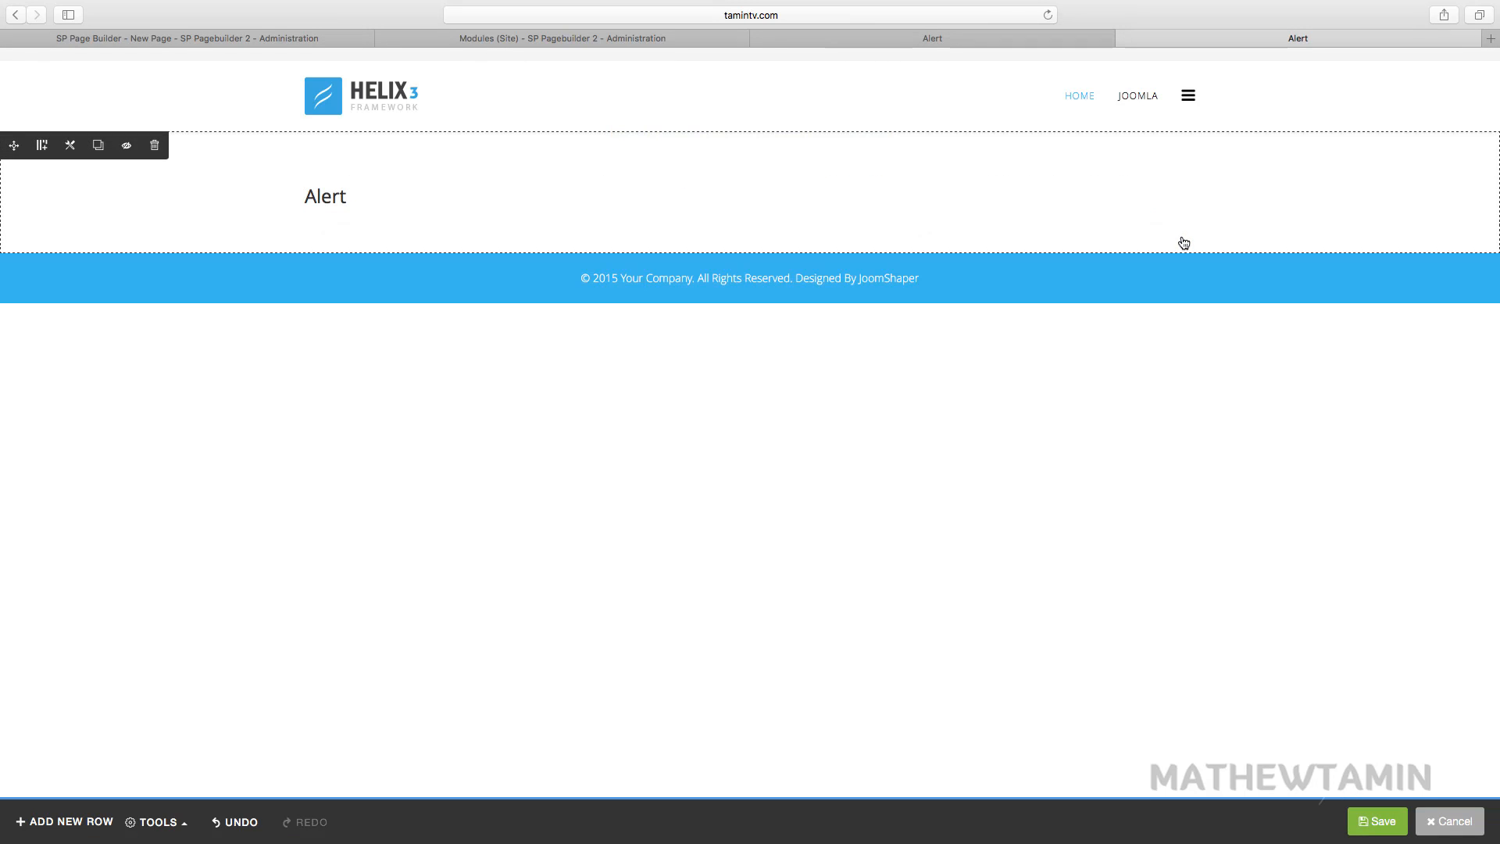
left_click(485, 201)
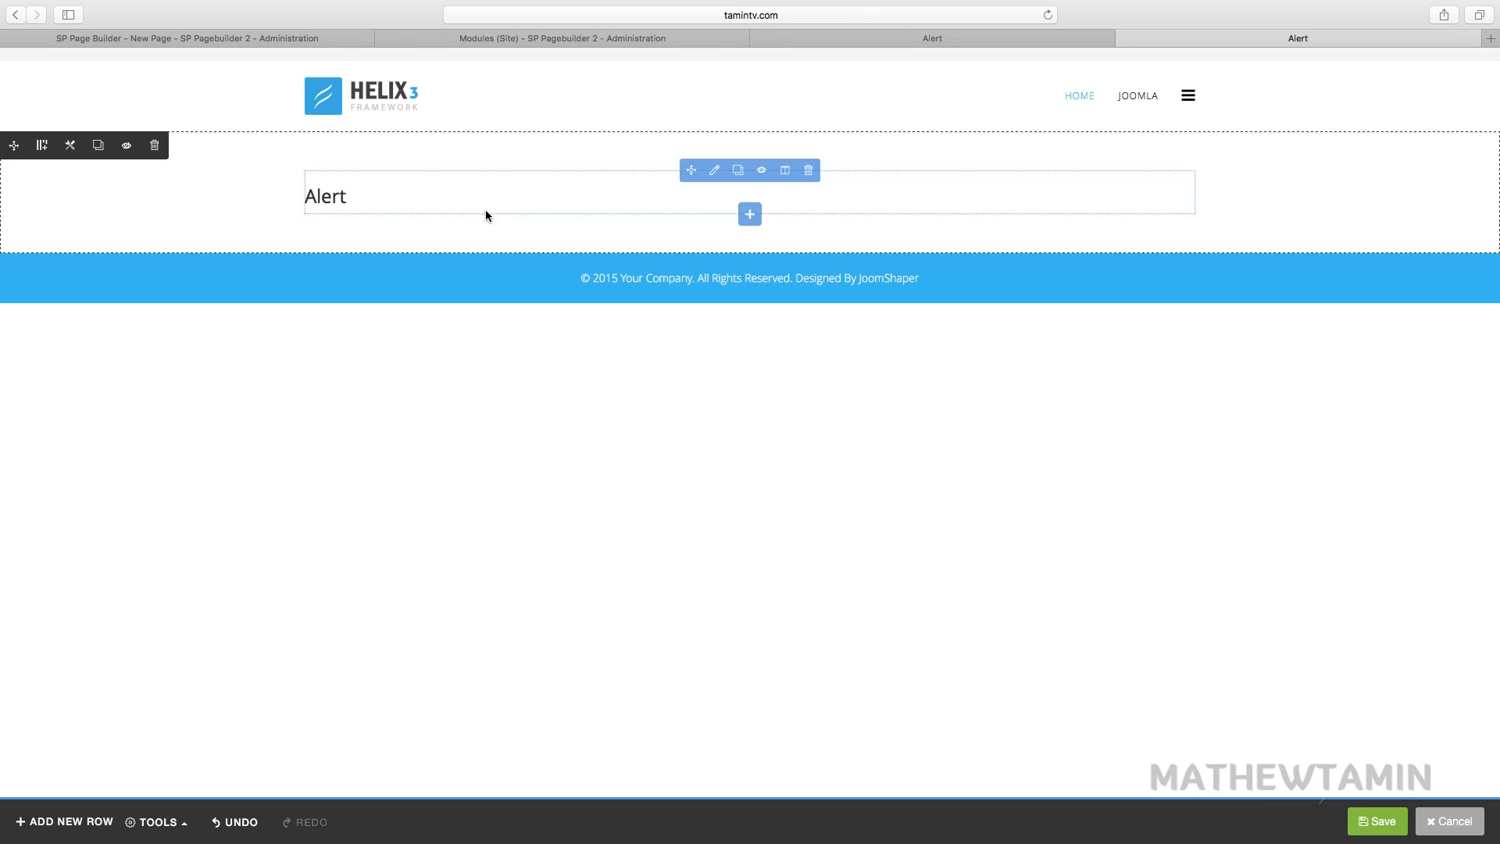
mouse_move(696, 197)
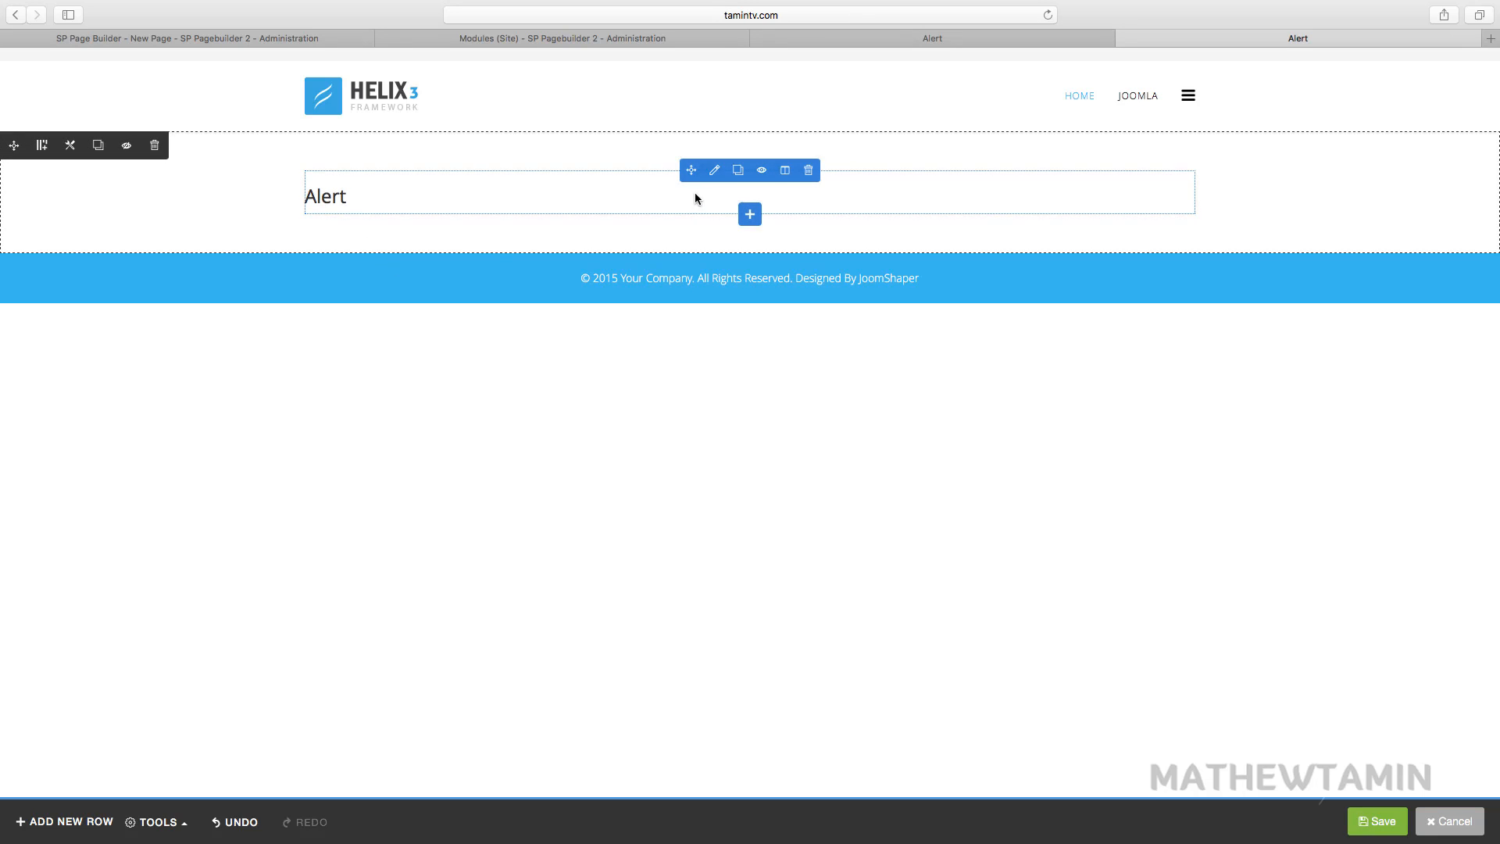